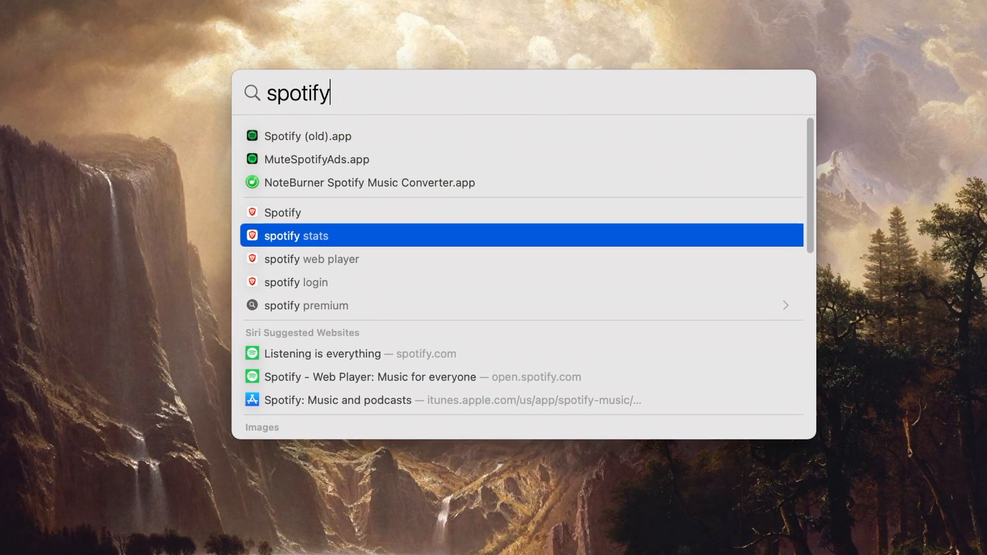
- Step through Spotlight's spotify results, then search alfred to reach the Alfred website
{"action": "key", "text": "Down"}
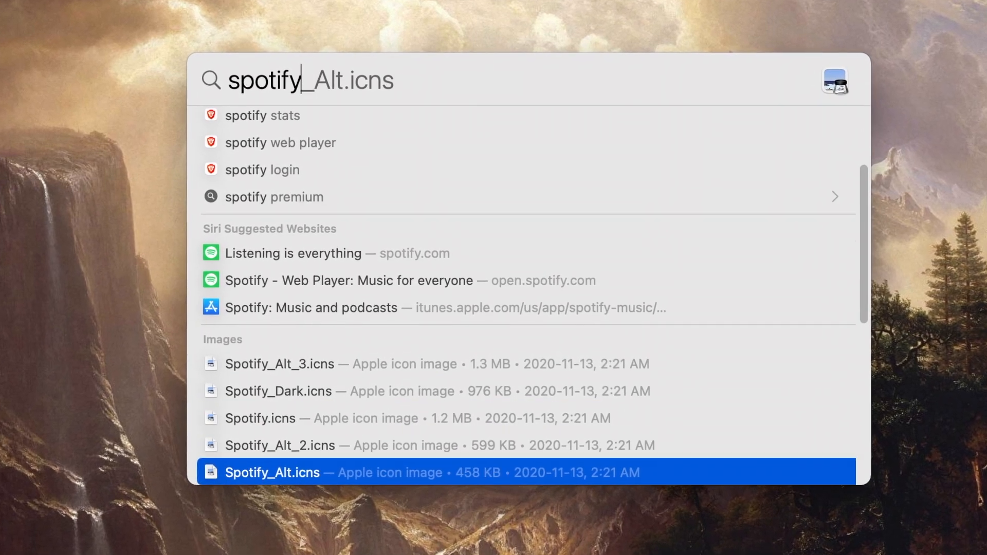
{"action": "key", "text": "backspace"}
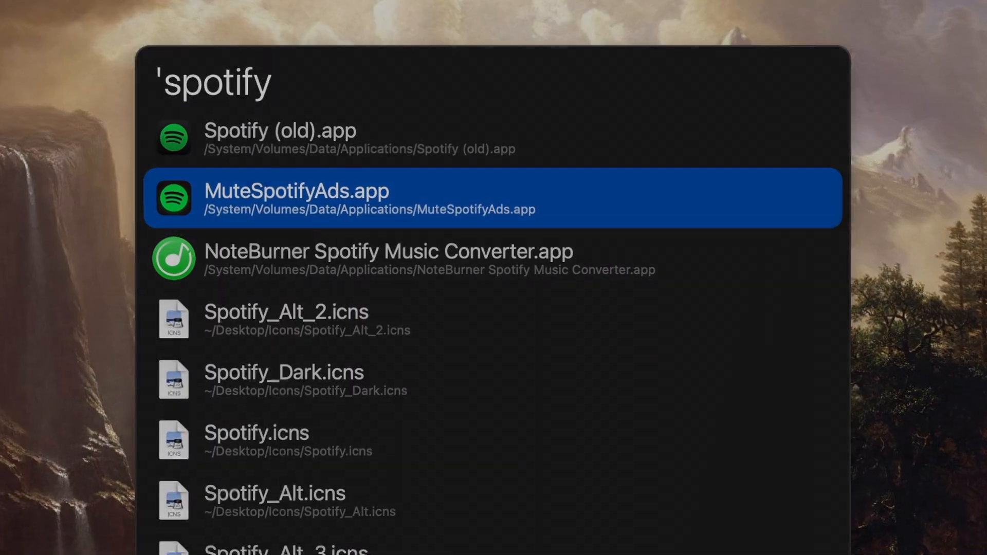
{"action": "type", "text": "alfredapp.com"}
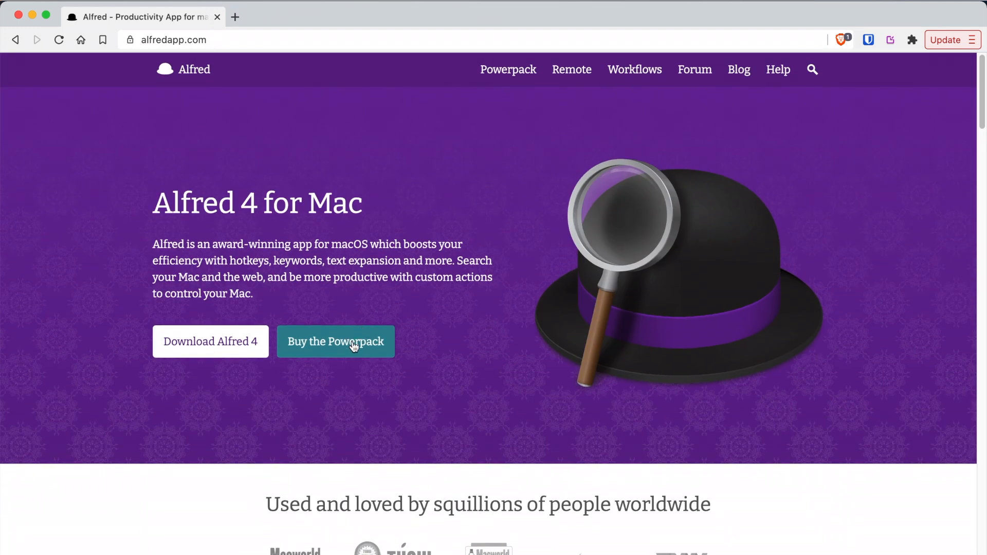
- Go to Buy the Powerpack and scroll past the £29 Single License and £49 Mega Supporter options
{"action": "left_click", "coordinate": [336, 341]}
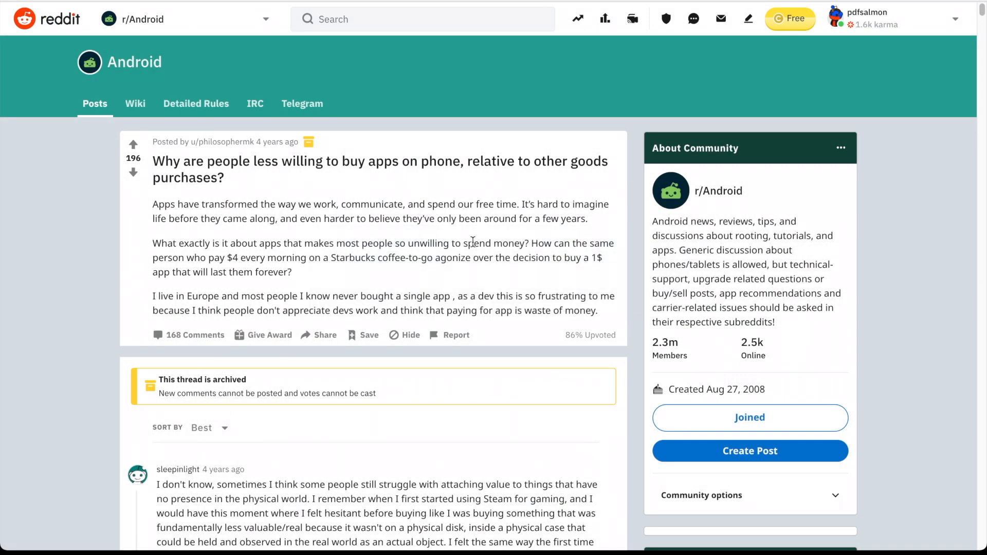
{"action": "scroll", "scroll_direction": "down", "scroll_amount": 3}
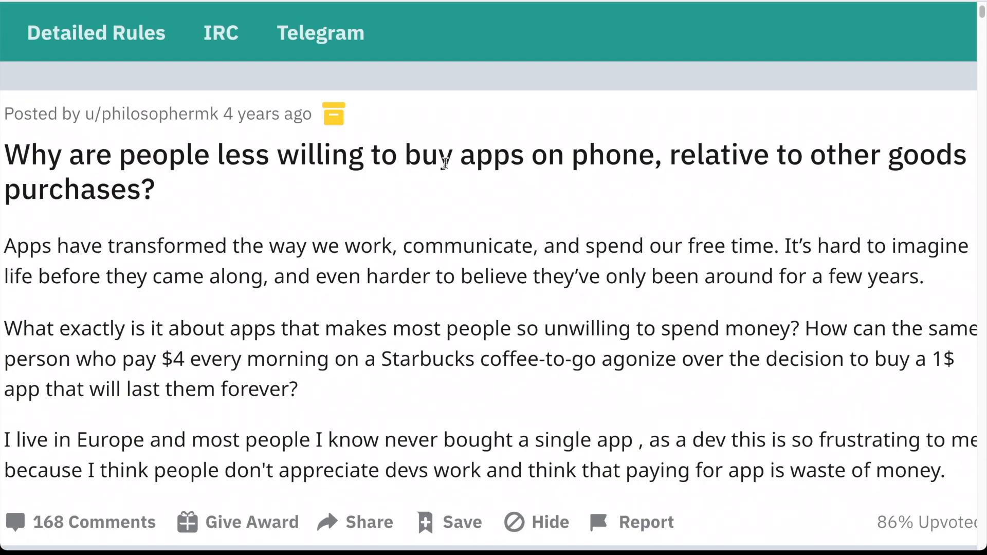
{"action": "scroll", "scroll_direction": "down", "scroll_amount": 3}
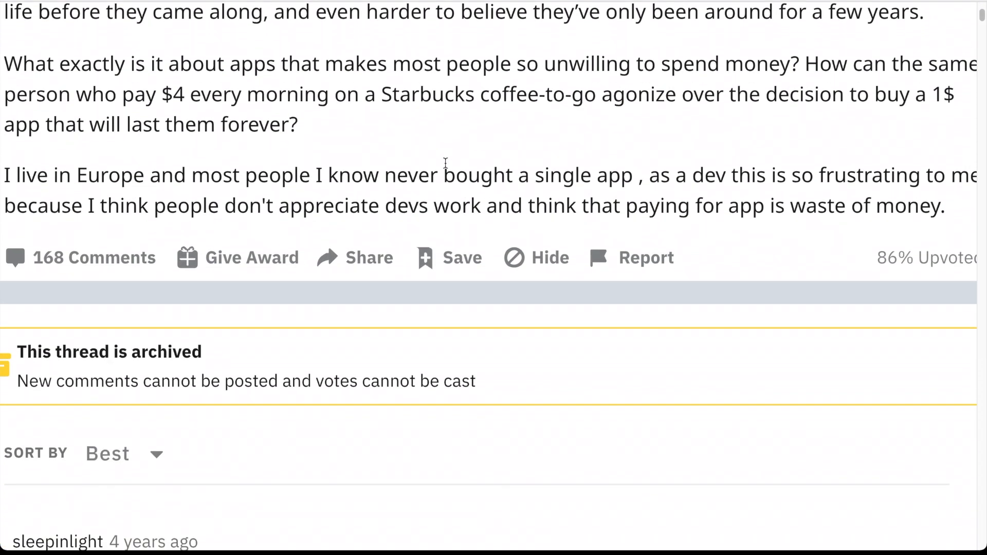
{"action": "scroll", "scroll_direction": "down", "scroll_amount": 3}
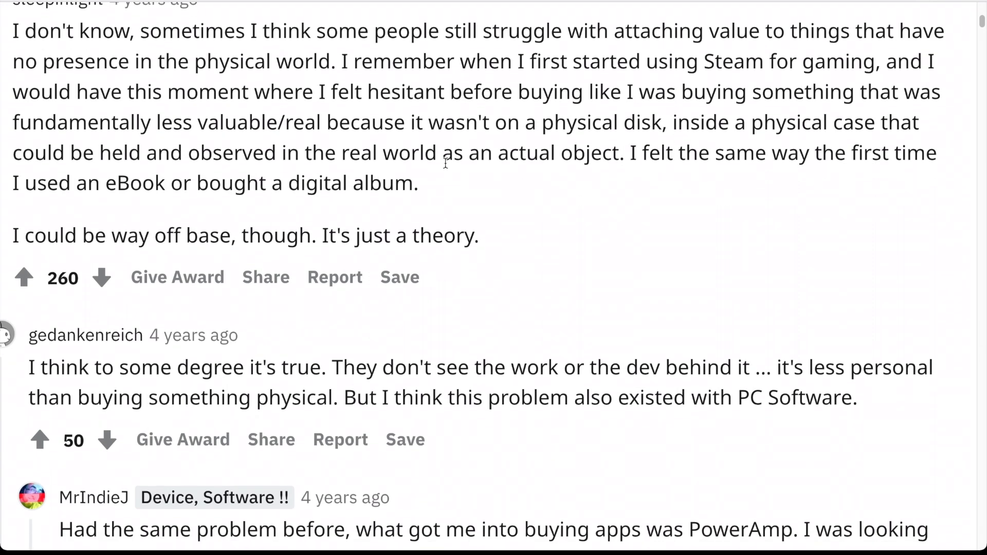
{"action": "scroll", "scroll_direction": "down", "scroll_amount": 3}
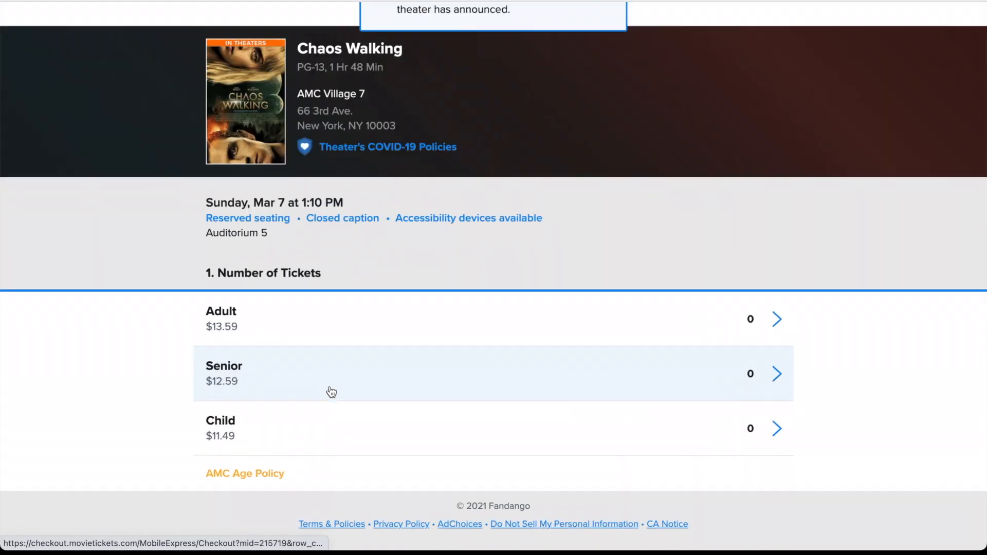
{"action": "scroll", "scroll_direction": "down", "scroll_amount": 3}
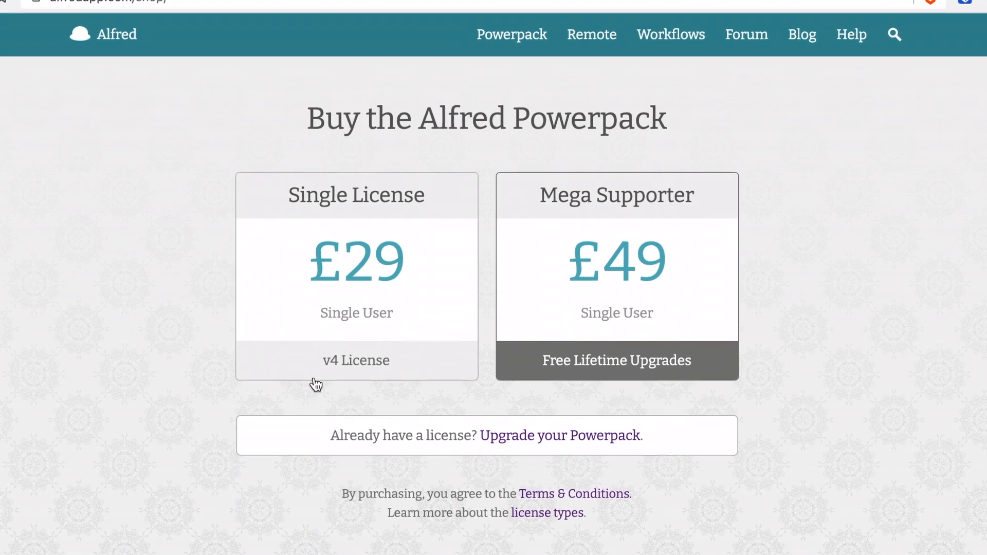
{"action": "scroll", "scroll_direction": "down", "scroll_amount": 3}
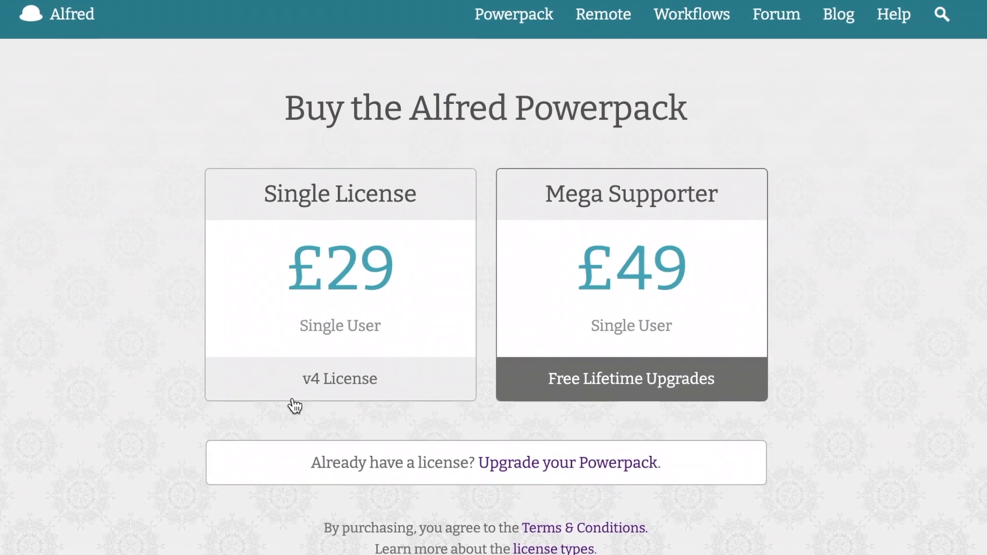
{"action": "scroll", "scroll_direction": "down", "scroll_amount": 3}
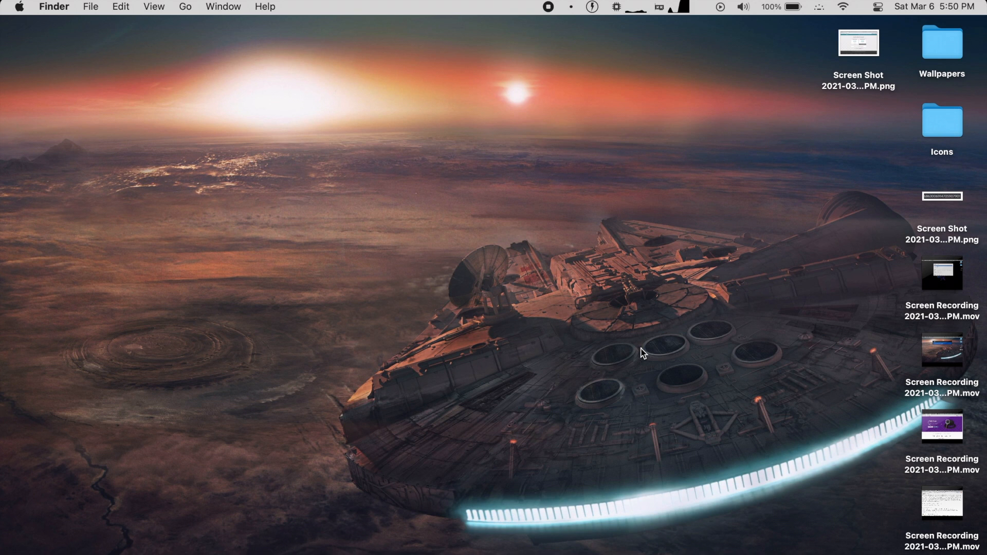
- Launch the App Store from Spotlight by searching app store.app
{"action": "type", "text": "app store.app"}
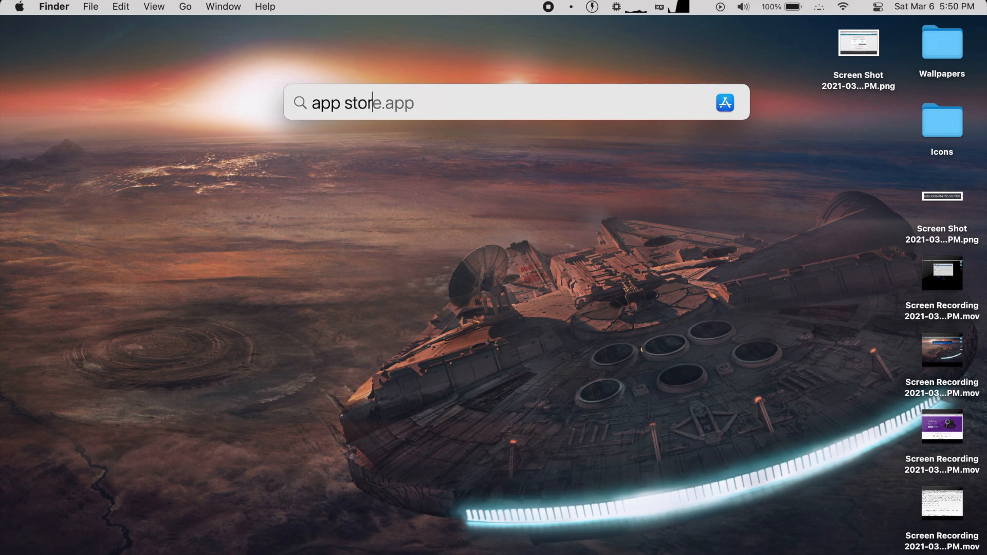
{"action": "key", "text": "Return"}
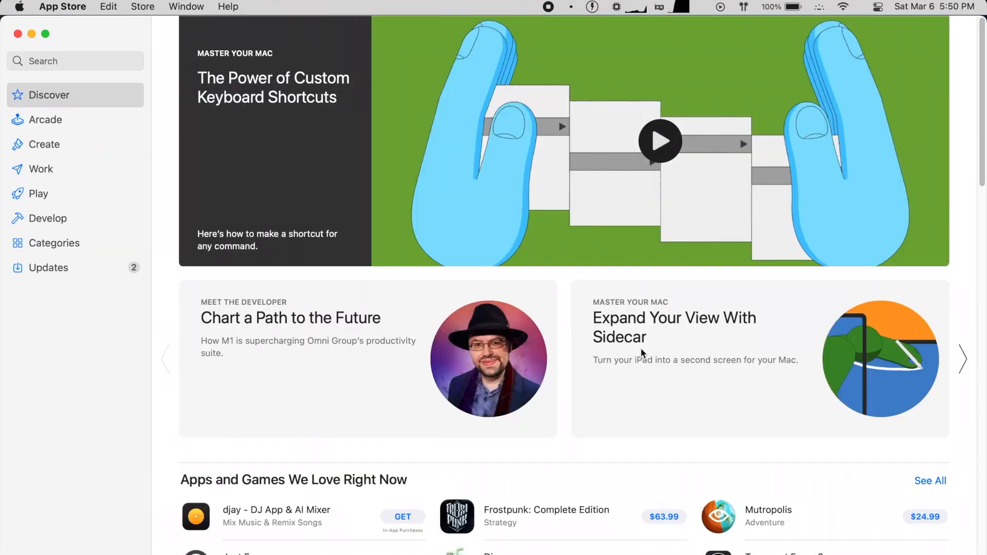
{"action": "left_click", "coordinate": [659, 141]}
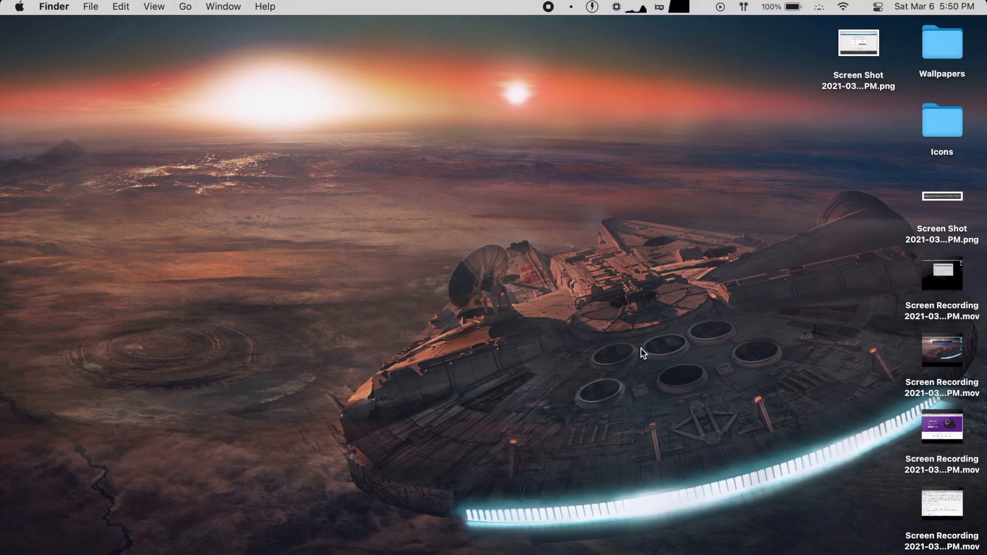
- Compare partial 'app s' searches, then search vi to reach the Video Files folder
{"action": "type", "text": "app s"}
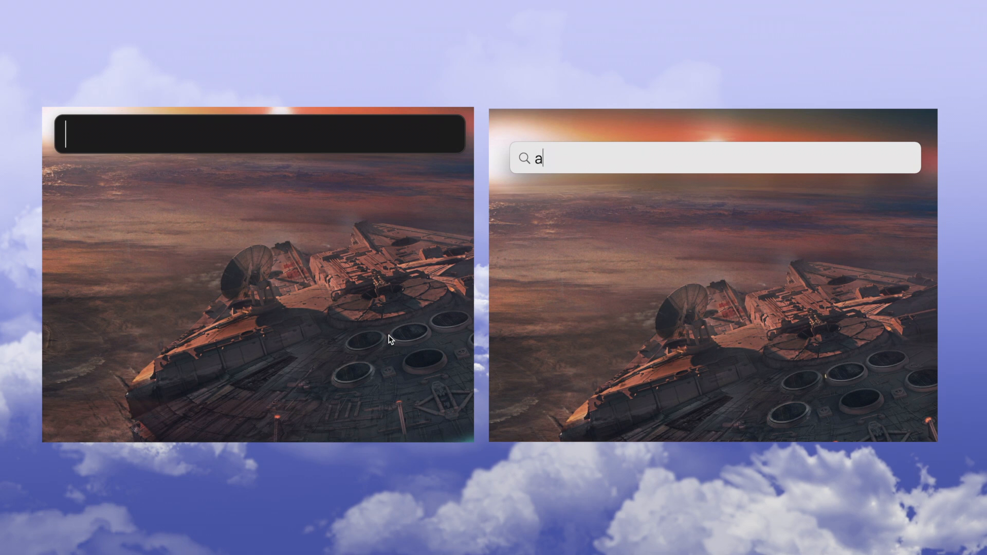
{"action": "type", "text": "p"}
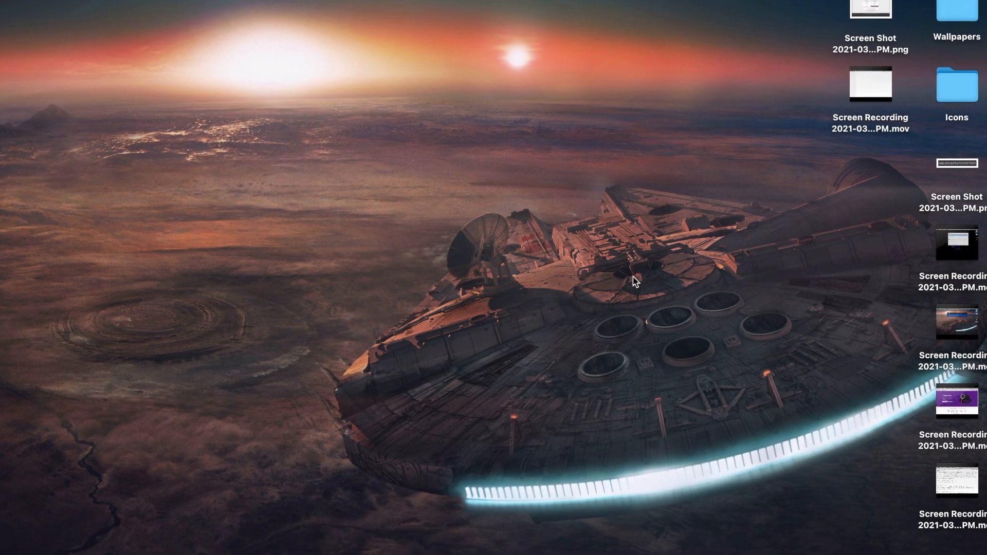
{"action": "type", "text": "vi"}
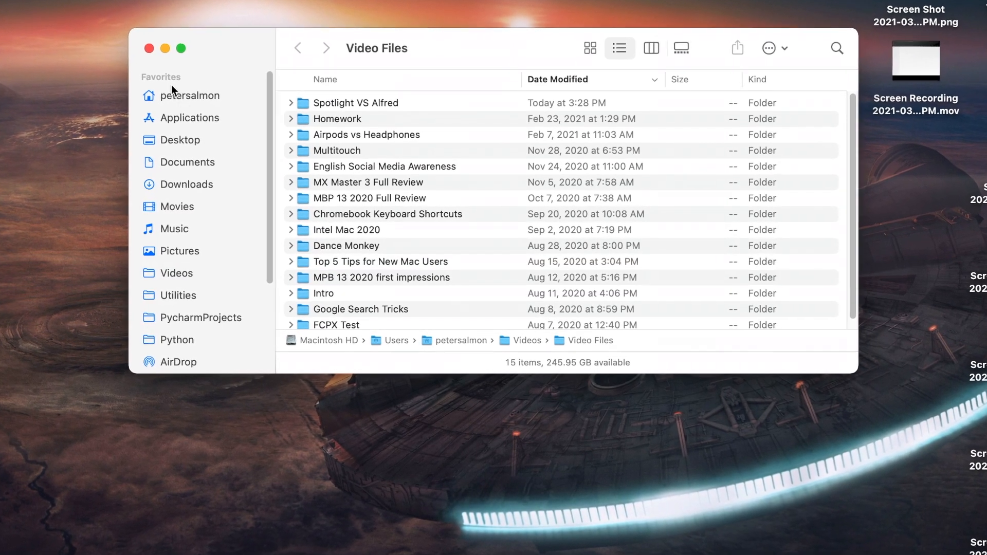
- Bring up Alfred and search for the Video Files folder by name
{"action": "left_click", "coordinate": [149, 48]}
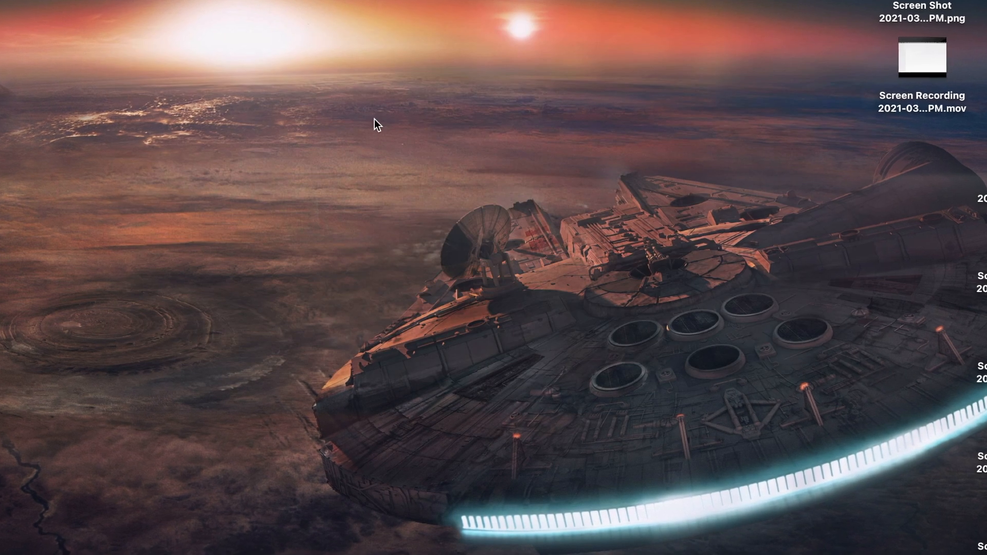
{"action": "key", "text": "cmd+space"}
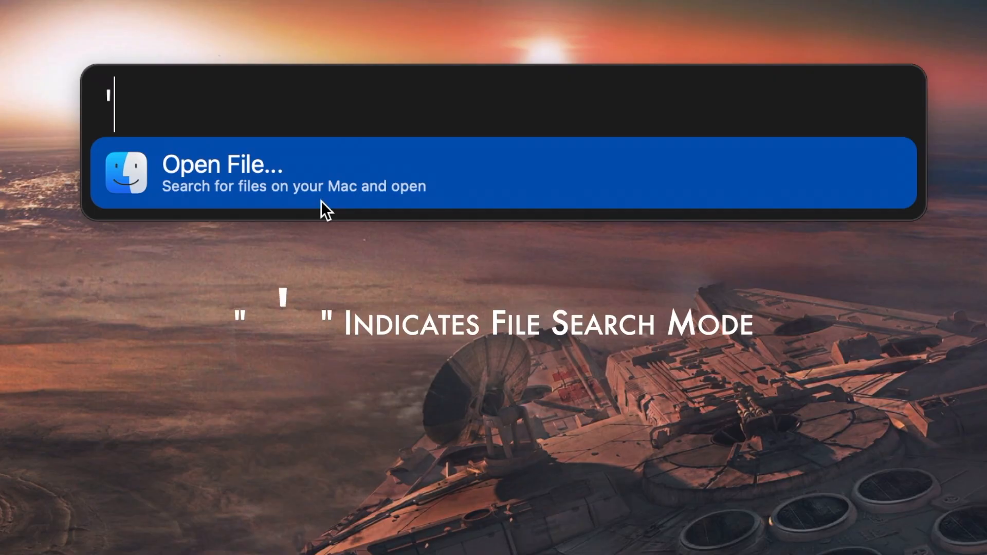
{"action": "type", "text": "vide"}
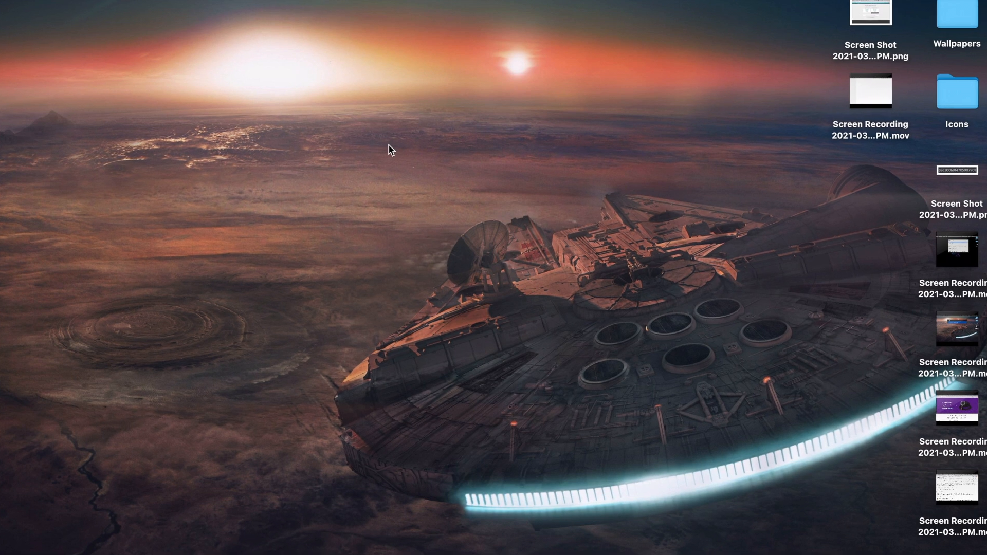
{"action": "type", "text": "v"}
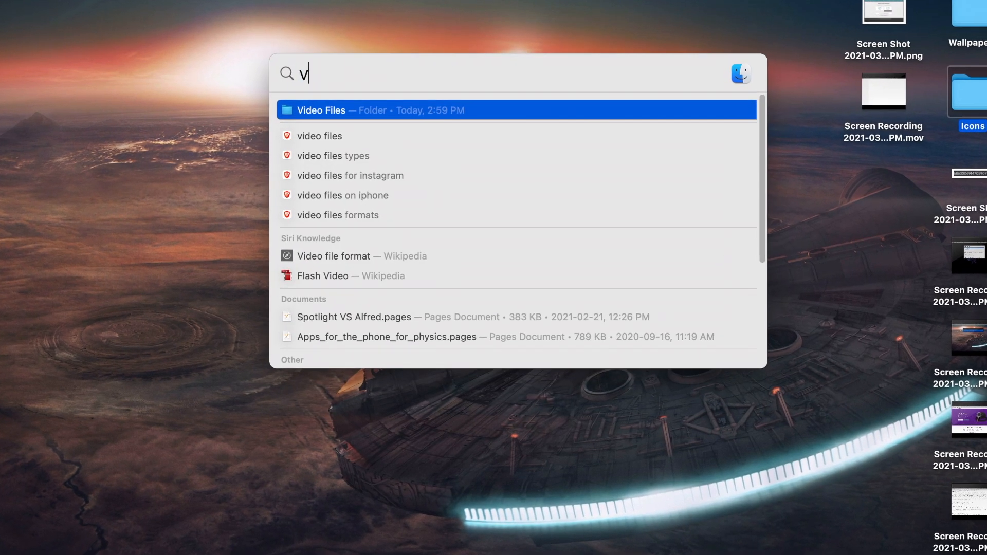
{"action": "type", "text": "ideo files"}
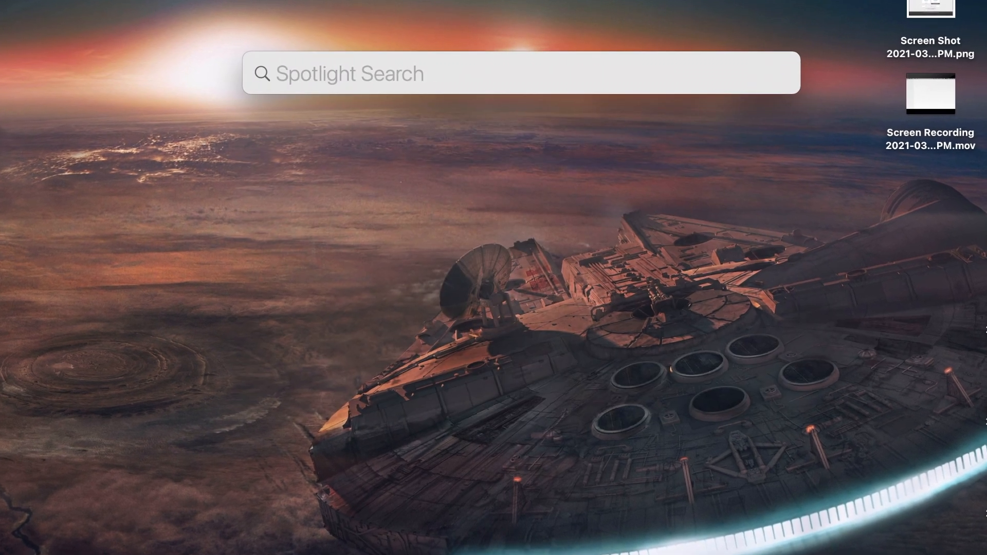
- Search iTerm.app and icons8.com, then dismiss the Apple.pxd file results
{"action": "type", "text": "iTerm.app"}
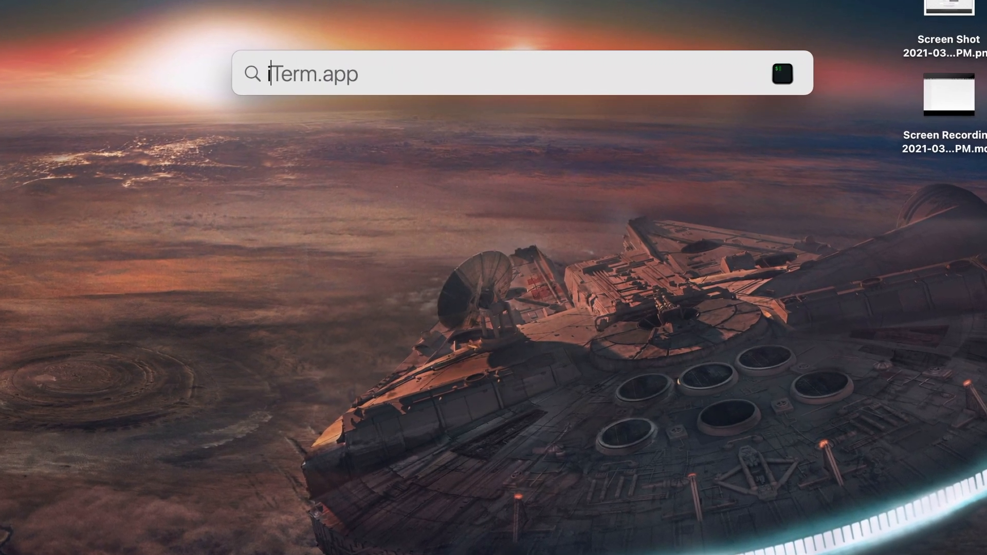
{"action": "type", "text": "icons8.com"}
{"action": "type", "text": "'apple."}
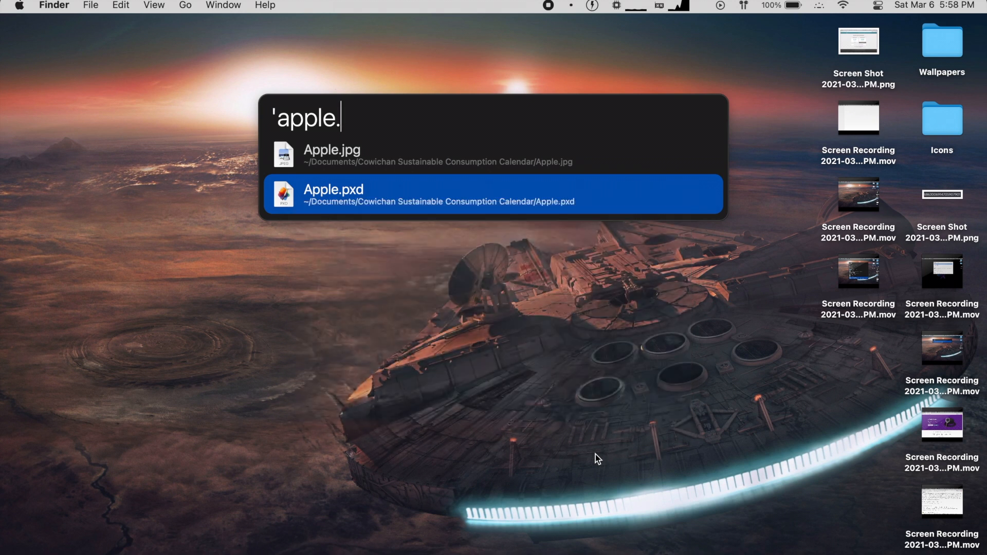
{"action": "key", "text": "Escape"}
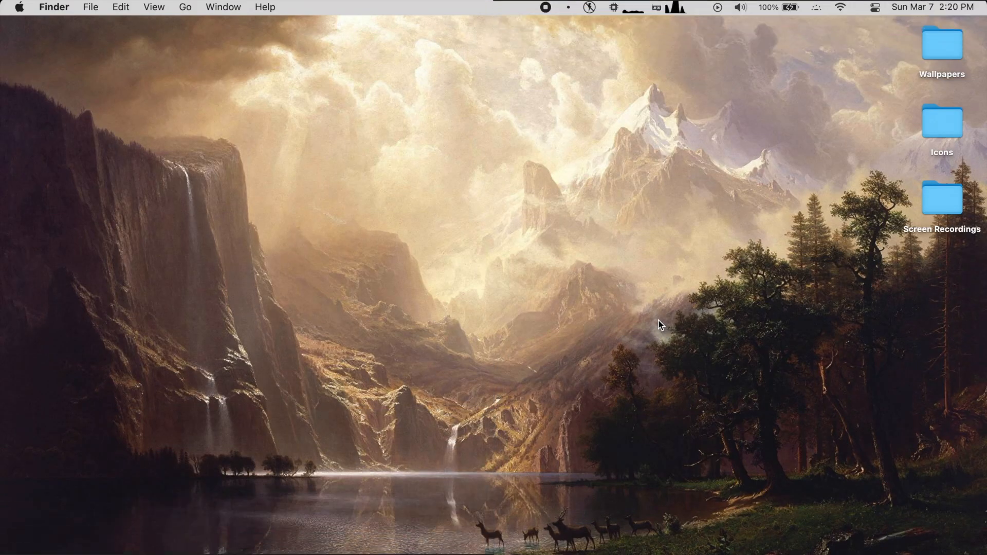
- Search Spotlight for alfred suggestions, calculate 9+10 = 19, and define apple
{"action": "type", "text": "spotlight is ncie"}
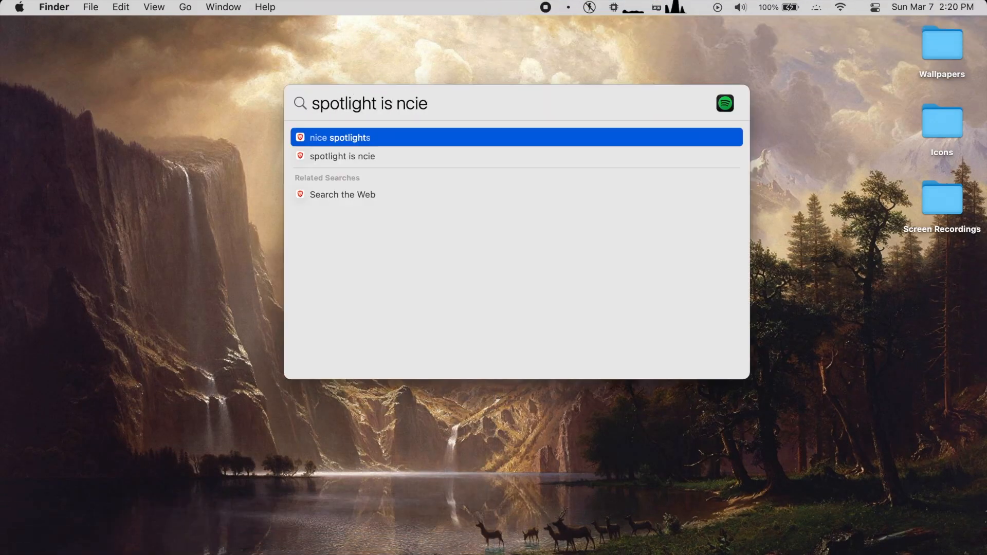
{"action": "key", "text": "backspace"}
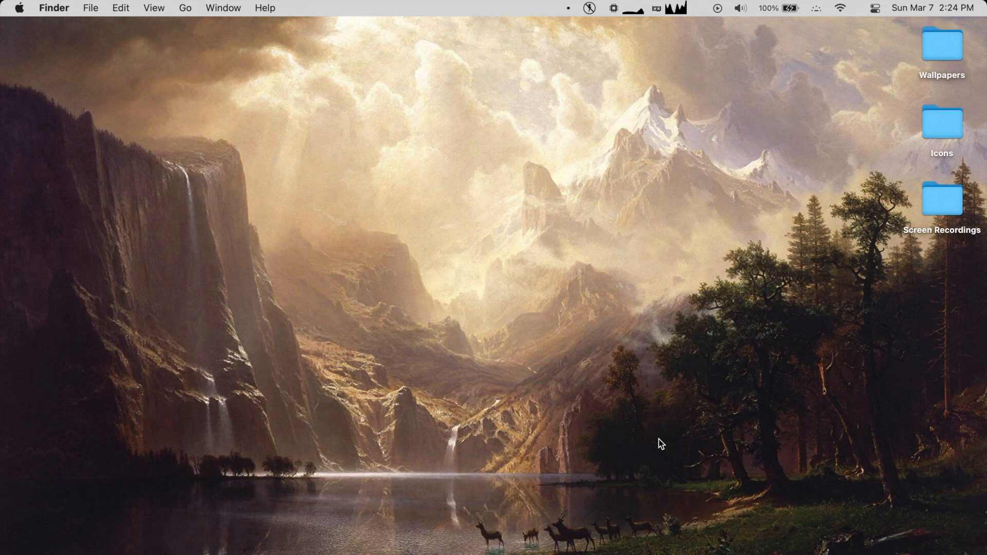
{"action": "type", "text": "alfred"}
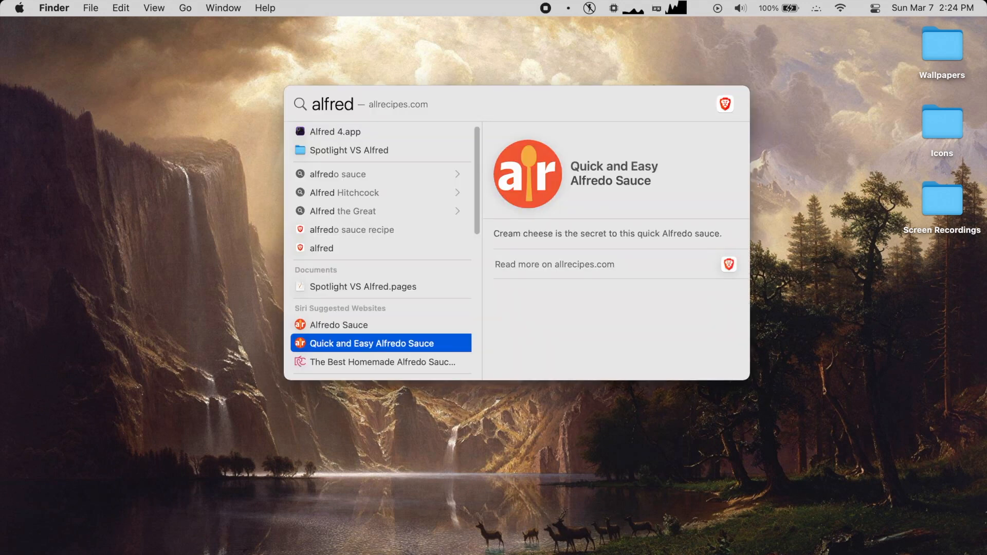
{"action": "type", "text": "9+10"}
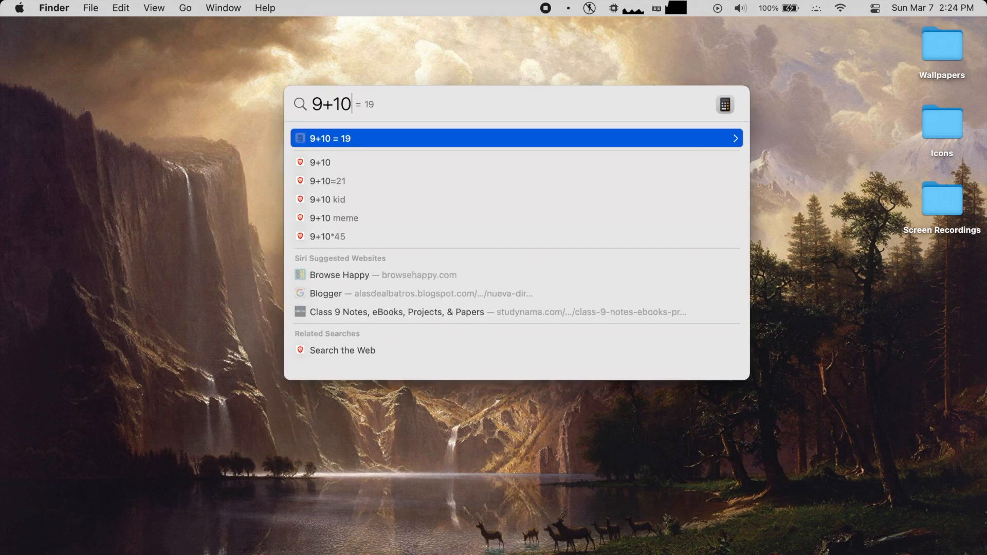
{"action": "type", "text": "define apple"}
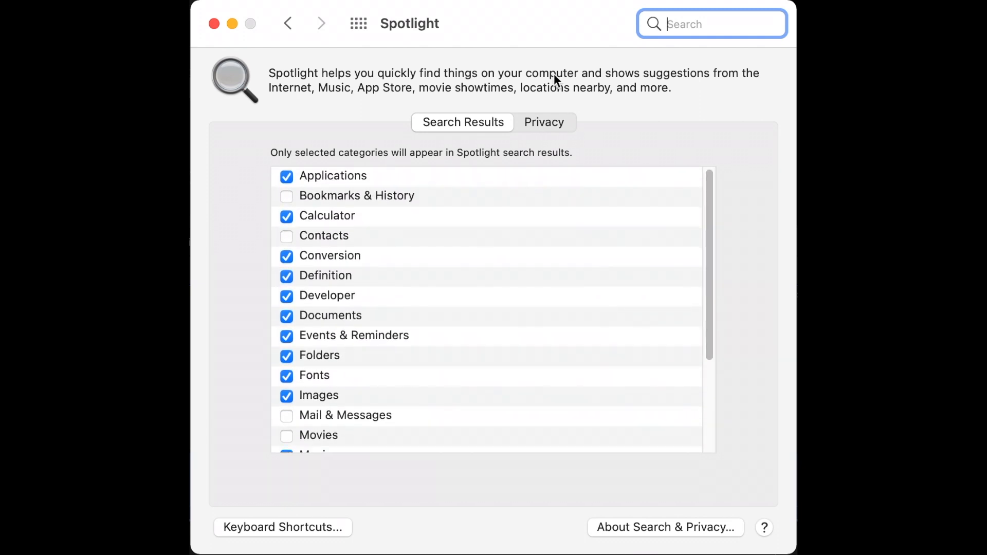
- Show Spotlight's Privacy list of excluded locations and close the preferences
{"action": "left_click", "coordinate": [544, 122]}
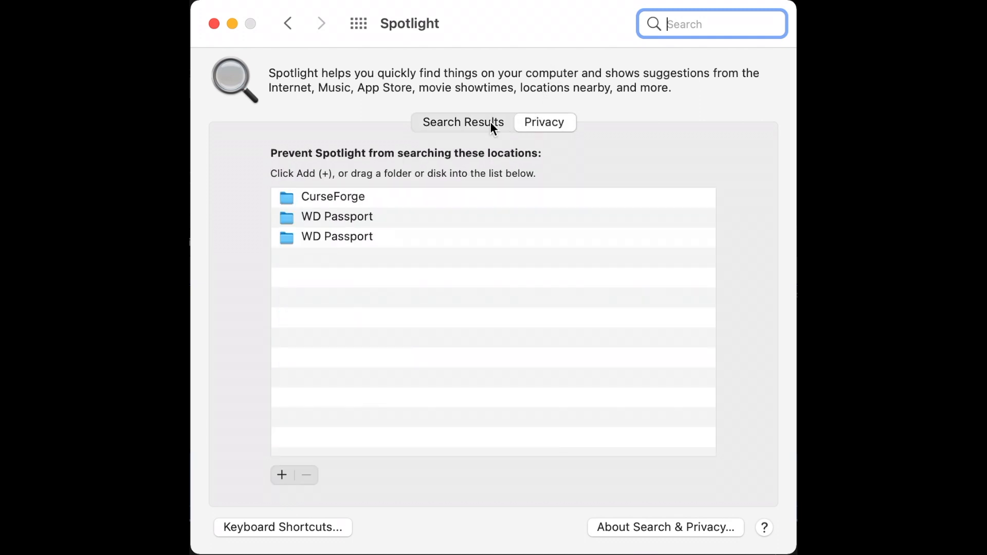
{"action": "left_click", "coordinate": [462, 122]}
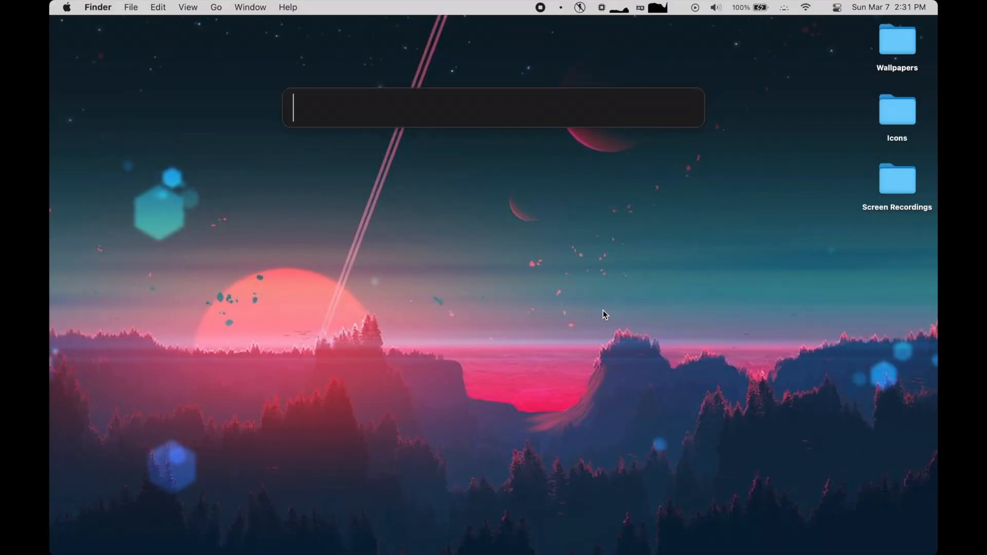
- Launch Alfred Preferences' Features and browse File Search, Clipboard History, Terminal and Previews
{"action": "type", "text": "alfre"}
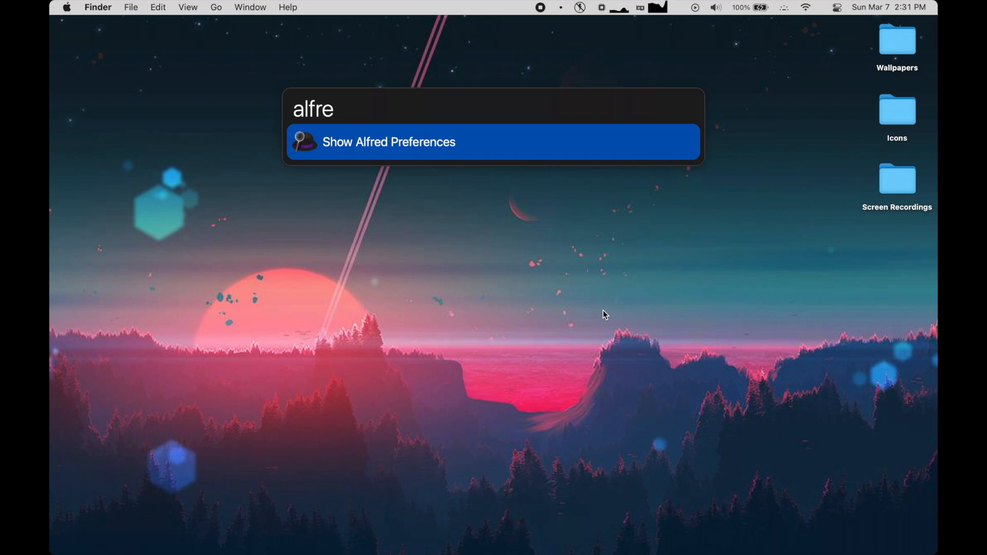
{"action": "left_click", "coordinate": [389, 142]}
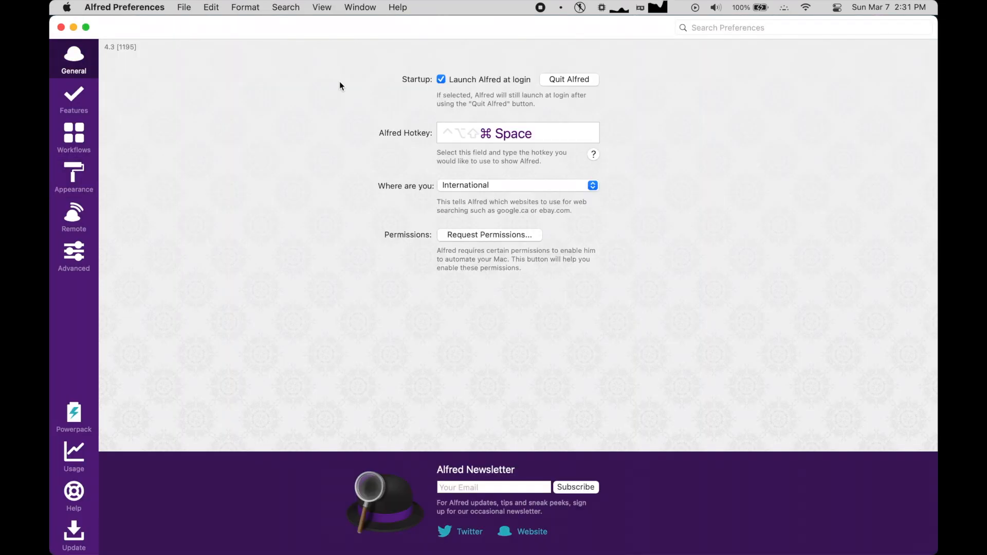
{"action": "left_click", "coordinate": [73, 99]}
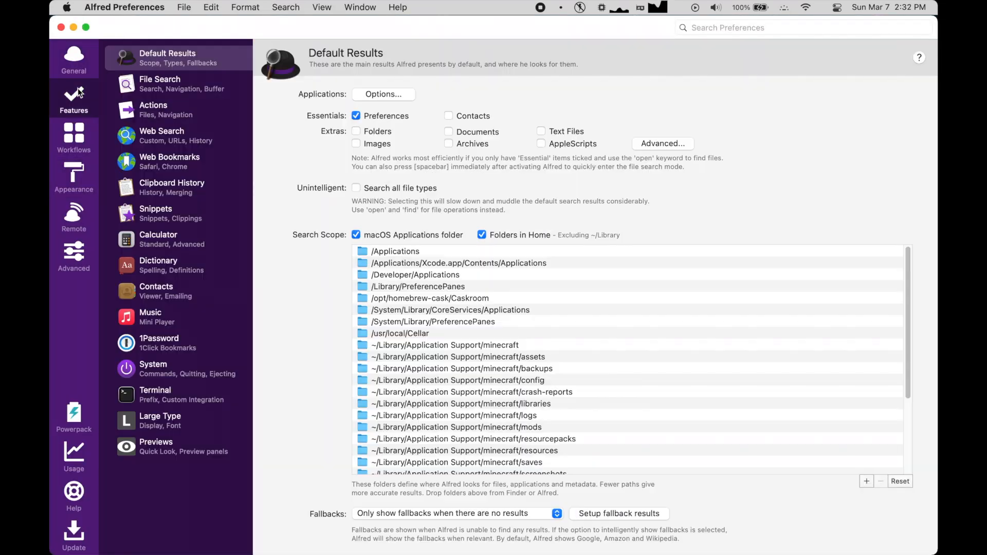
{"action": "mouse_move", "coordinate": [168, 94]}
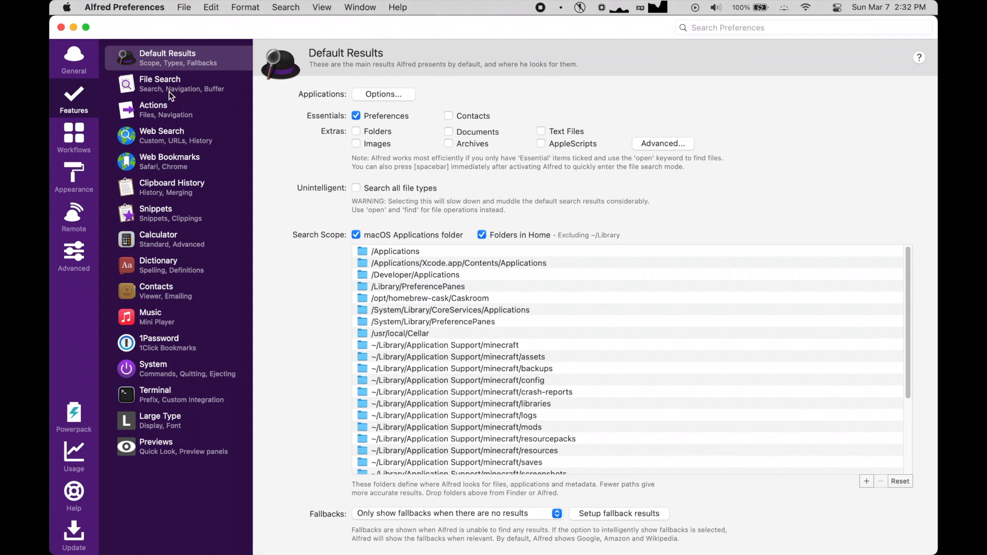
{"action": "mouse_move", "coordinate": [295, 238]}
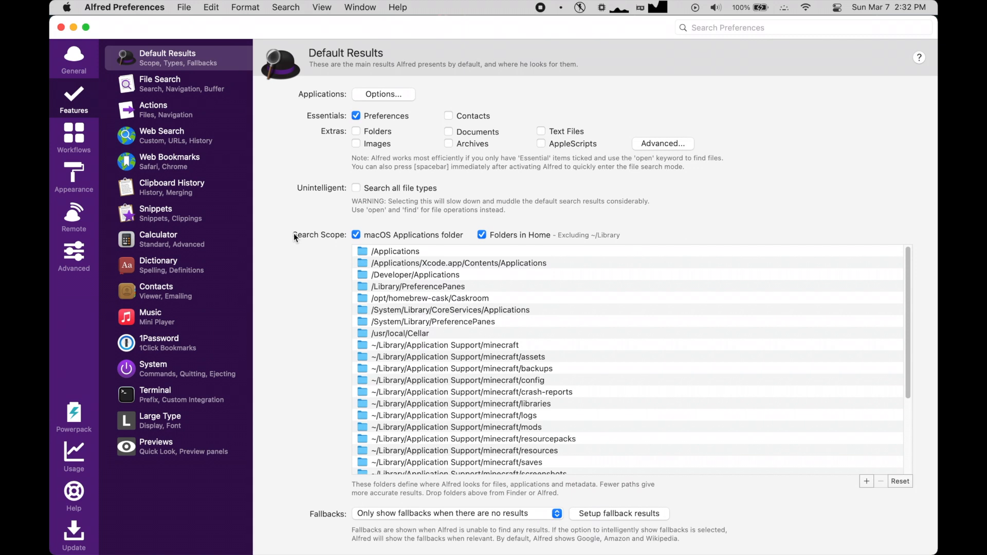
{"action": "mouse_move", "coordinate": [221, 91]}
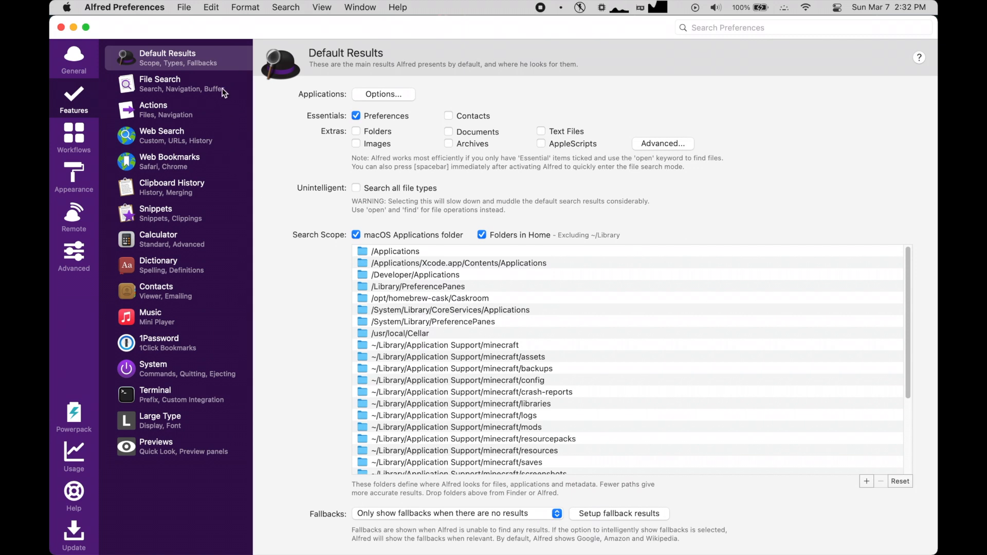
{"action": "left_click", "coordinate": [177, 84]}
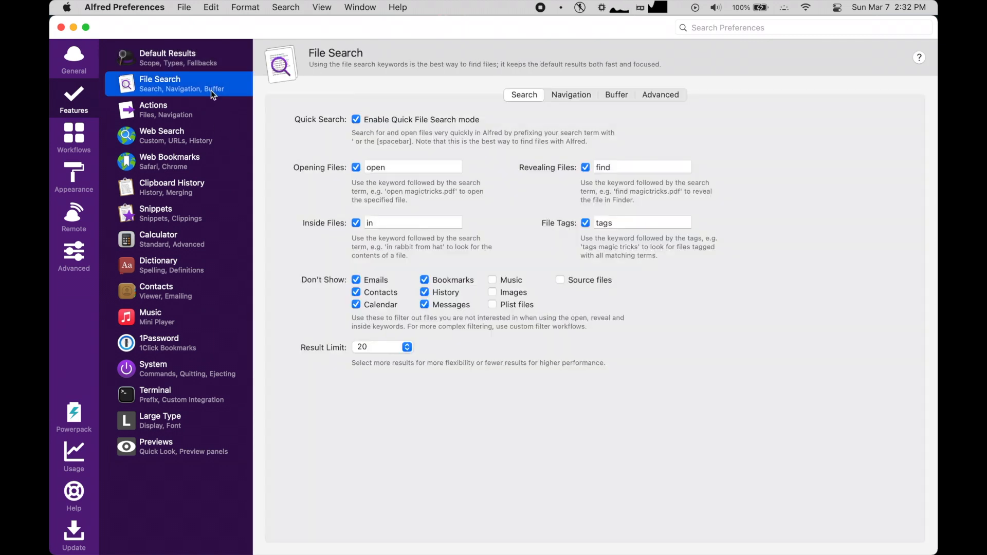
{"action": "left_click", "coordinate": [171, 187]}
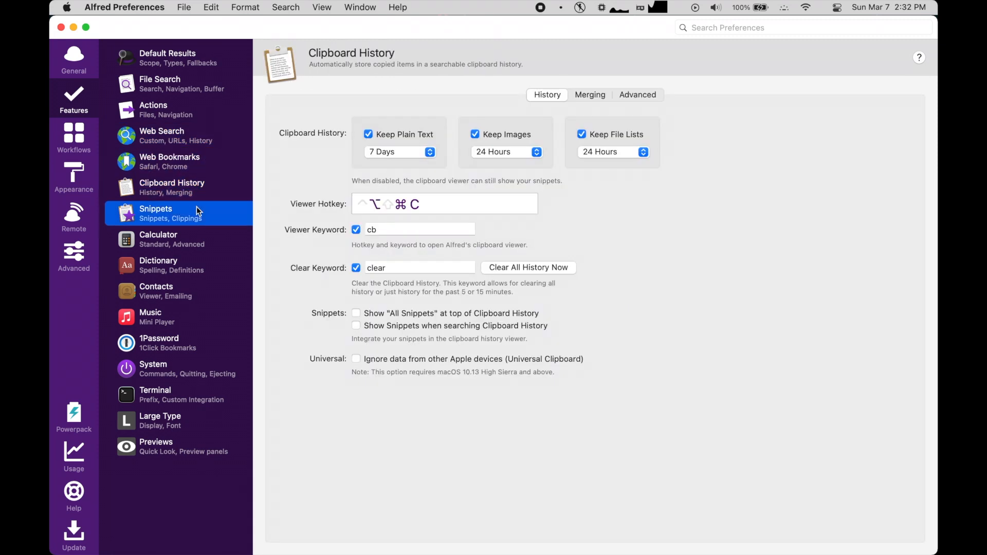
{"action": "left_click", "coordinate": [155, 291]}
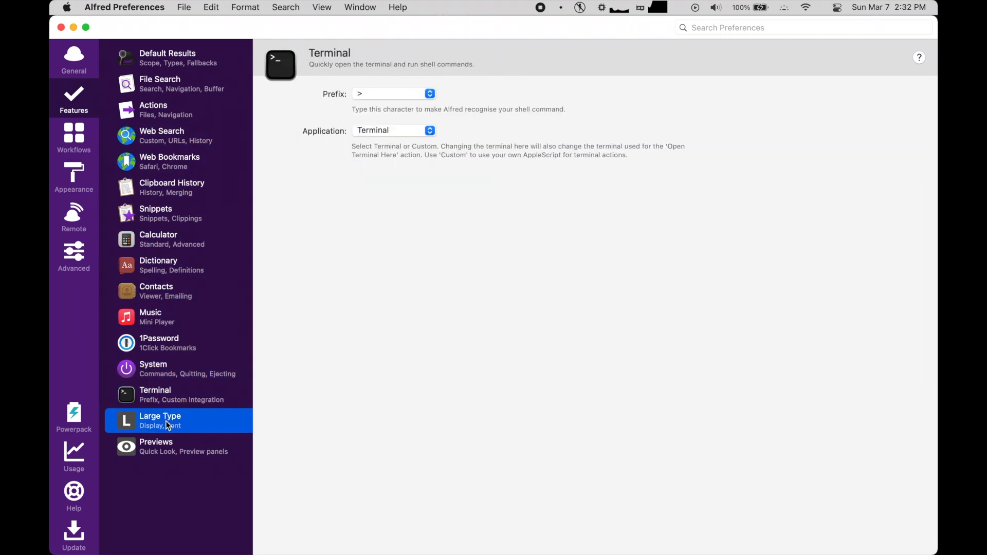
{"action": "left_click", "coordinate": [156, 445]}
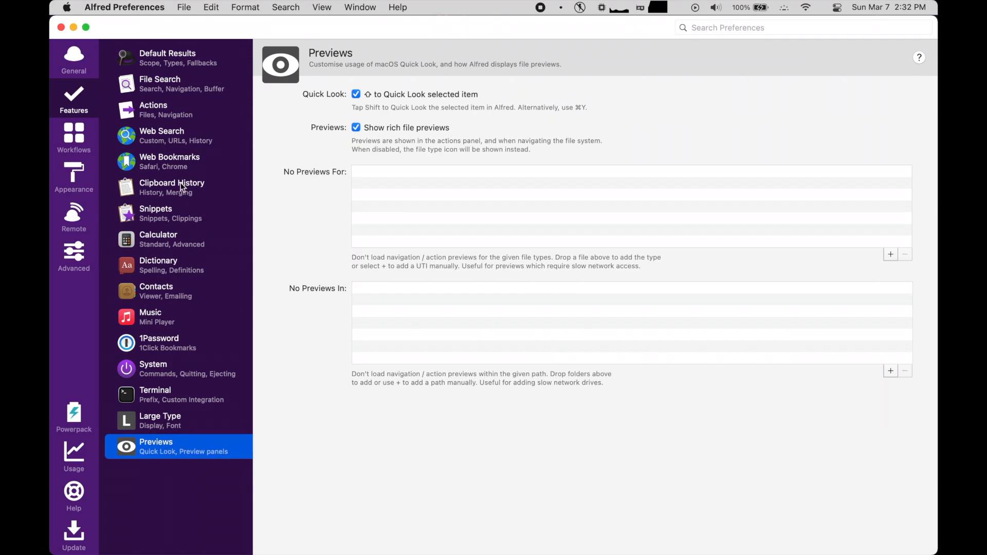
{"action": "left_click", "coordinate": [172, 187]}
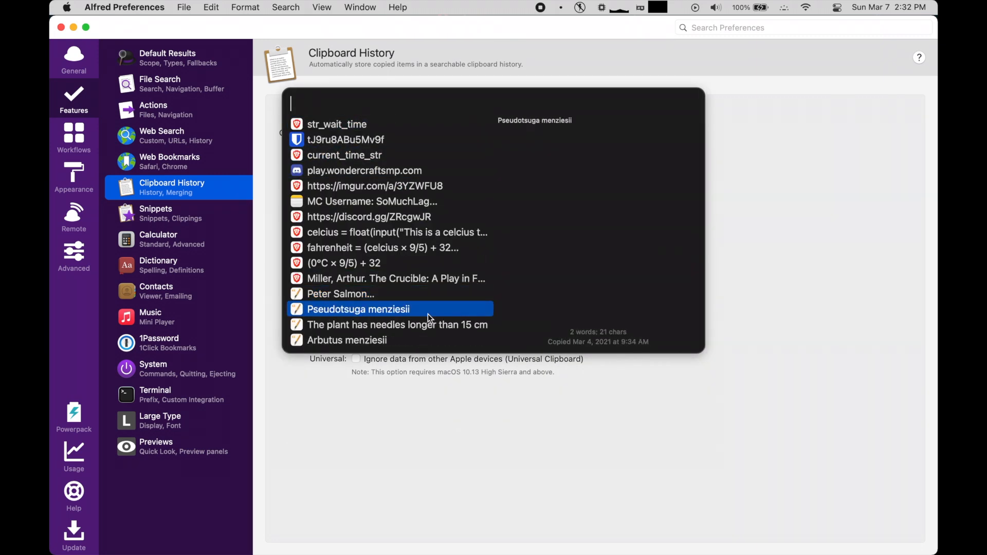
- Try a Terminal command, look through a Snippets collection, and scroll the Web Search keyword list
{"action": "left_click", "coordinate": [154, 395]}
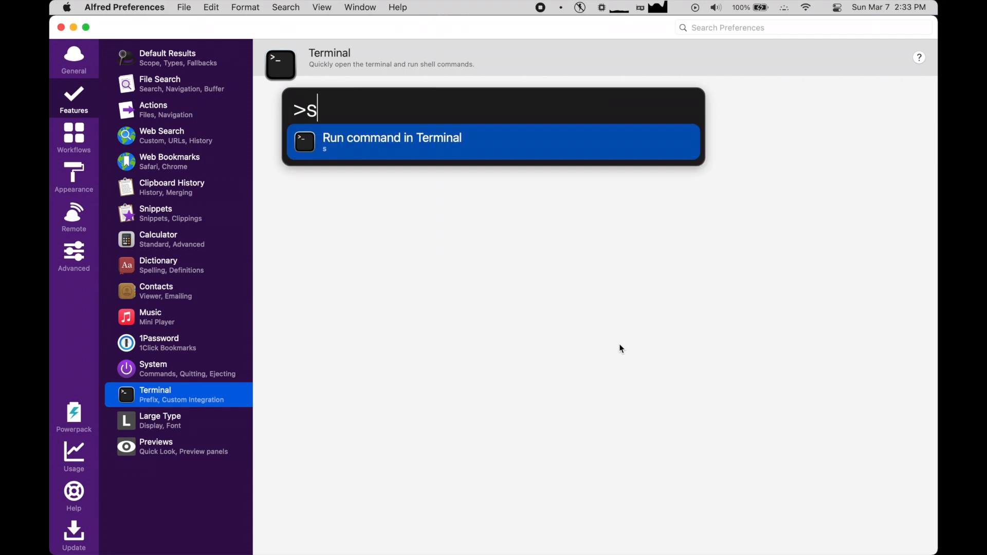
{"action": "type", "text": "udo nukep"}
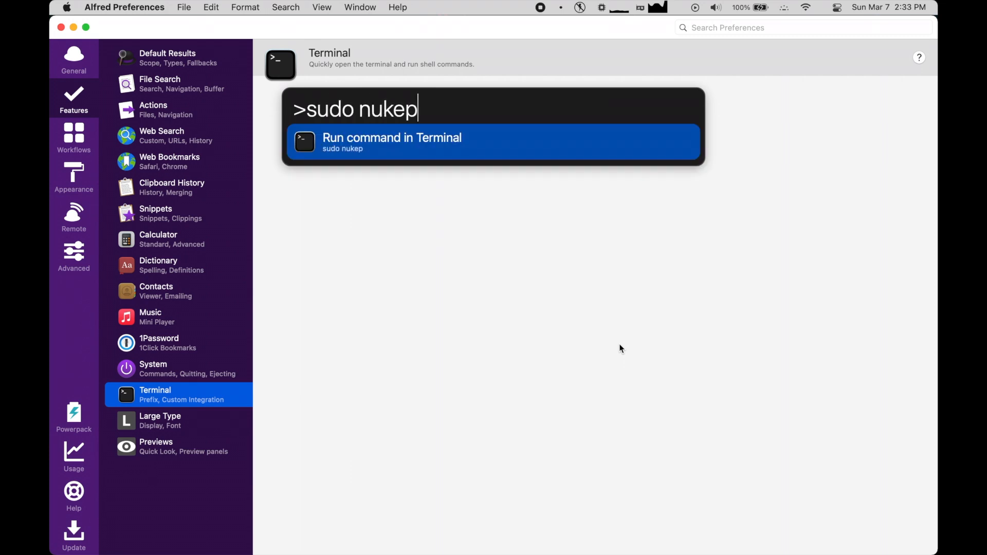
{"action": "left_click", "coordinate": [156, 213]}
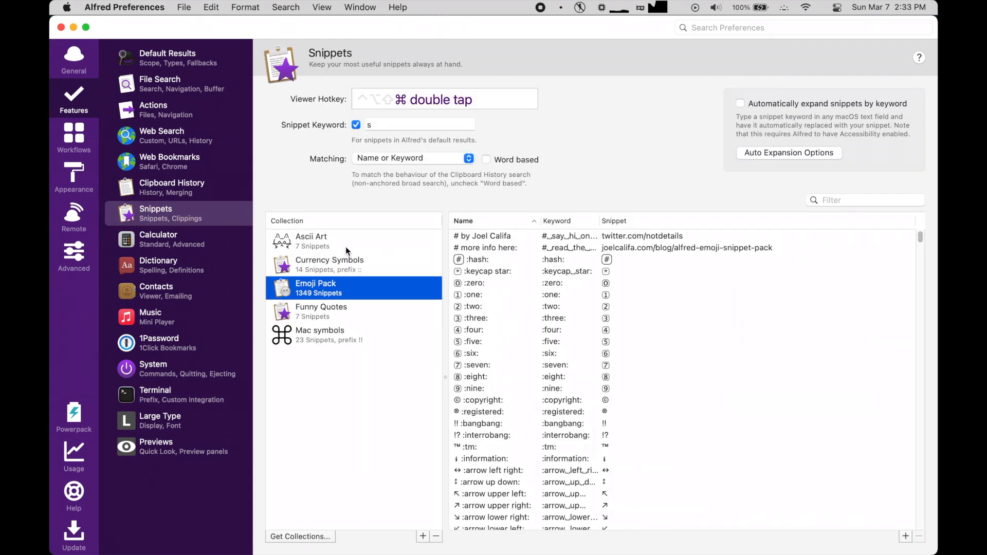
{"action": "left_click", "coordinate": [311, 240]}
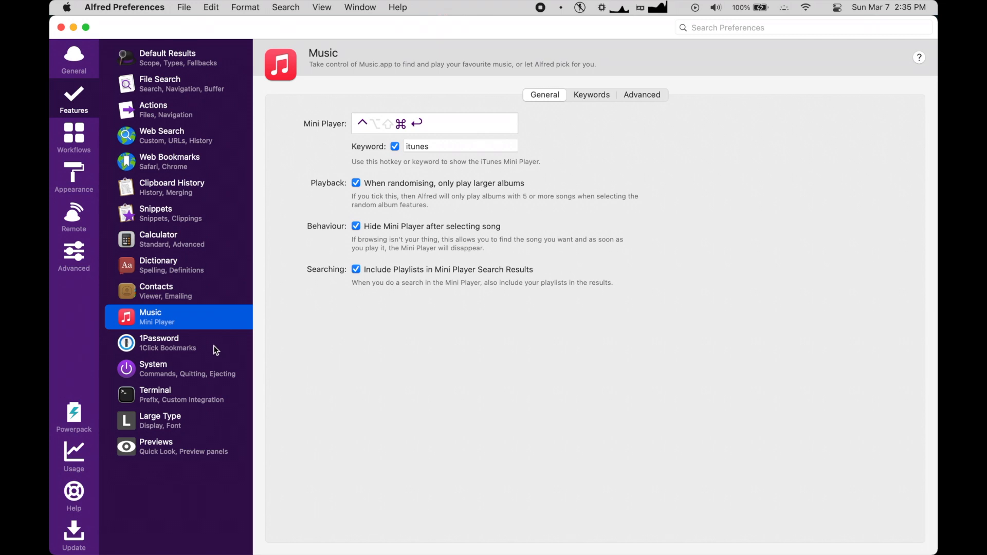
{"action": "left_click", "coordinate": [161, 136]}
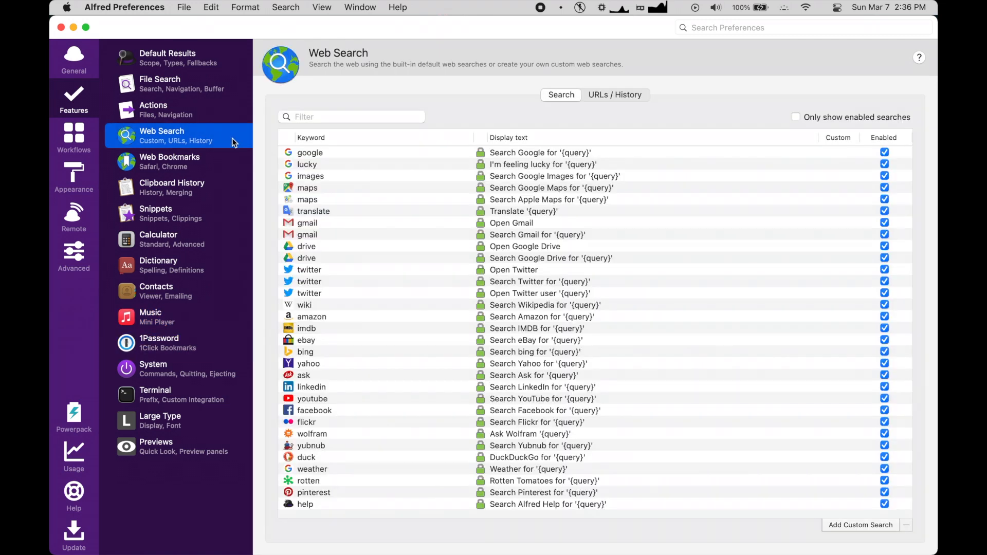
{"action": "scroll", "scroll_direction": "down", "scroll_amount": 3}
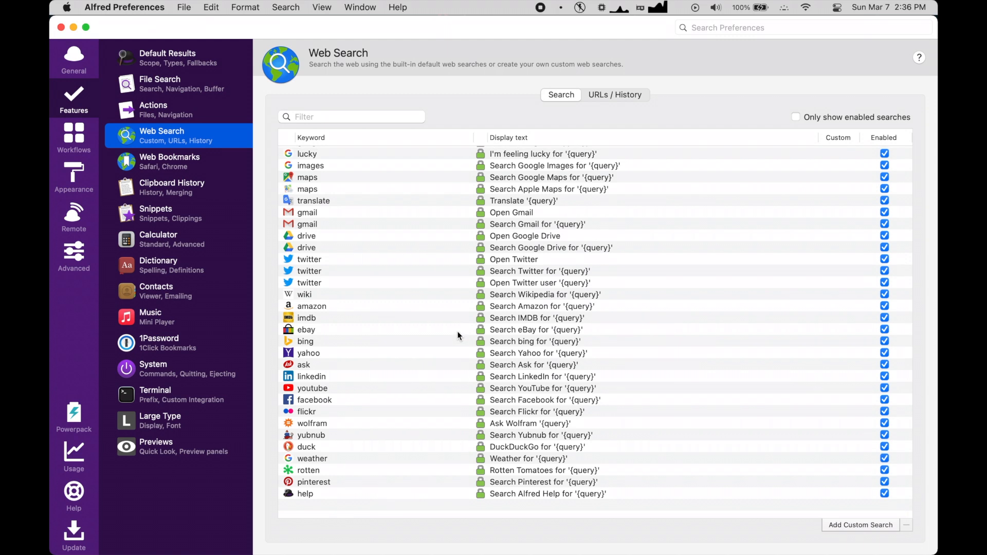
{"action": "scroll", "scroll_direction": "up", "scroll_amount": 3}
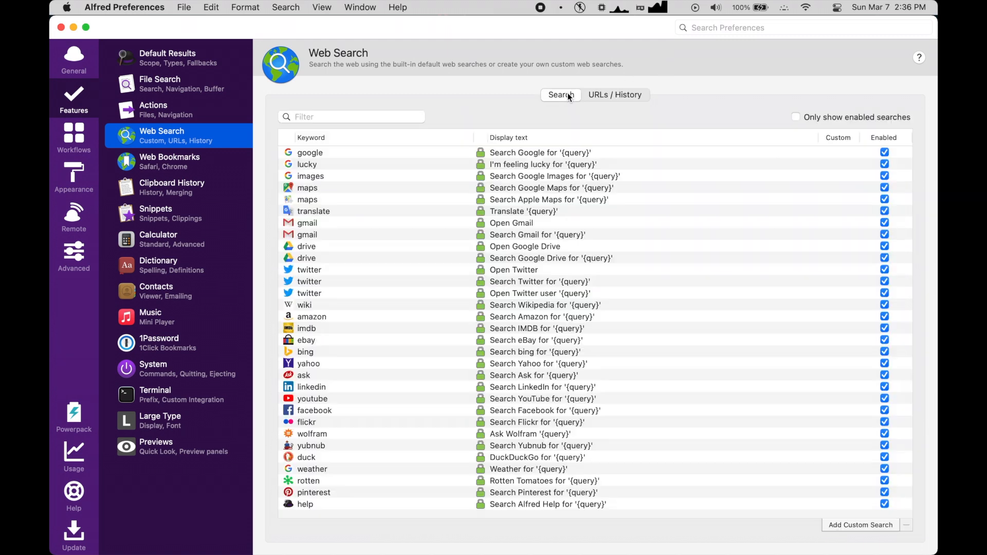
- From Workflows, add the List Filter - Getting Started workflow and dismiss its introduction
{"action": "left_click", "coordinate": [73, 58]}
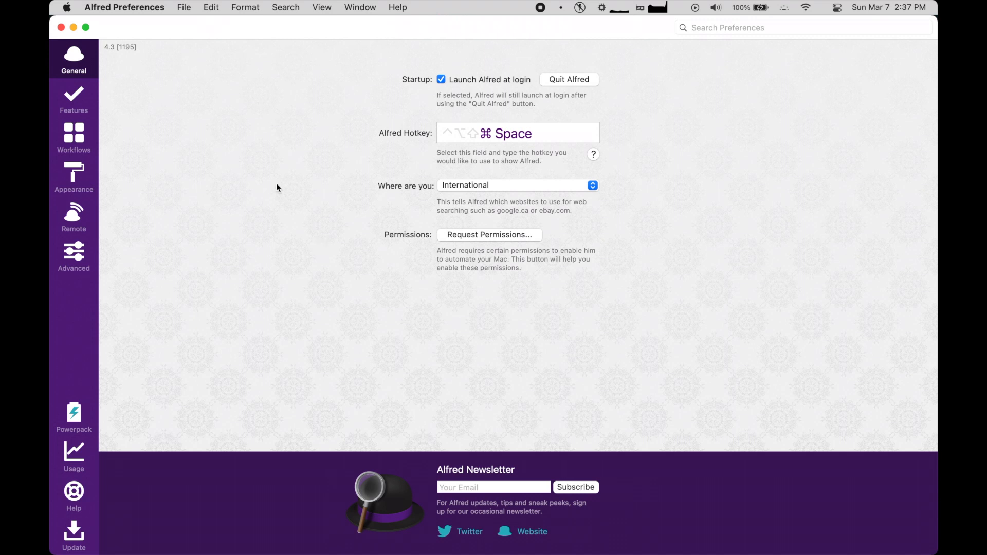
{"action": "left_click", "coordinate": [74, 137]}
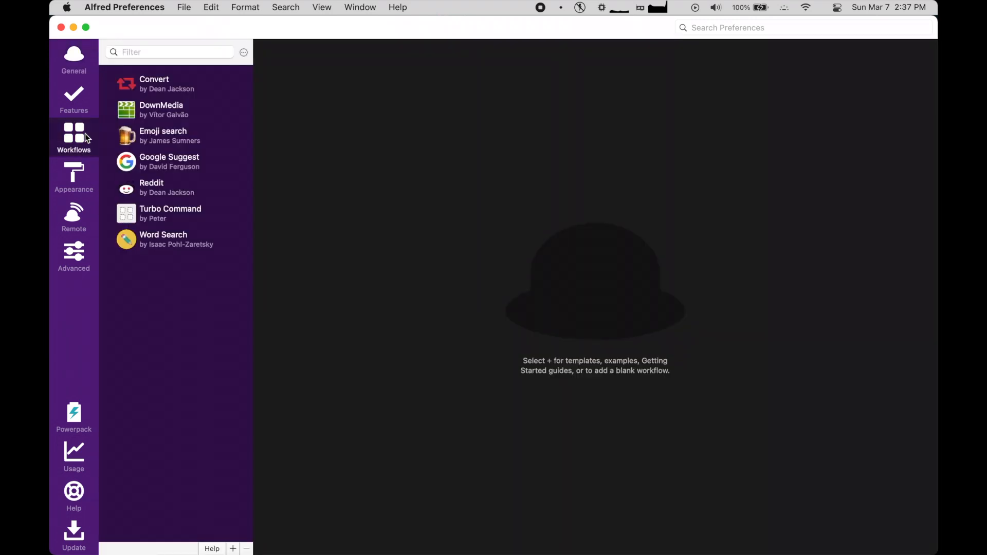
{"action": "mouse_move", "coordinate": [272, 78]}
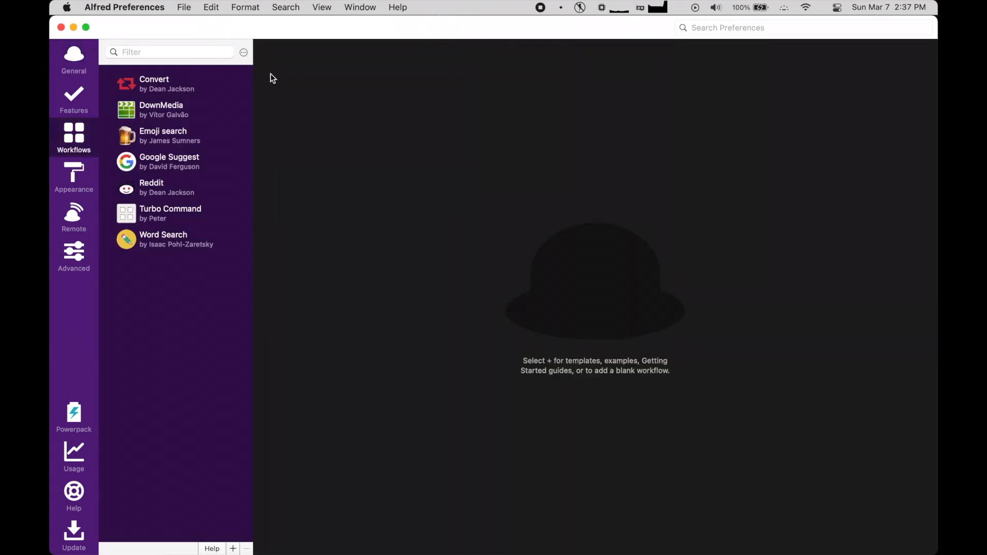
{"action": "mouse_move", "coordinate": [249, 65]}
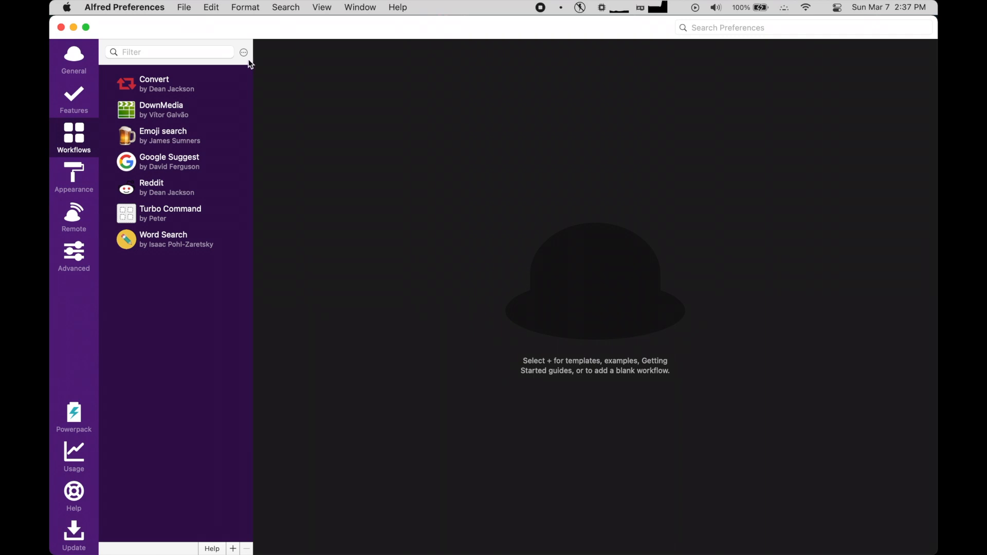
{"action": "mouse_move", "coordinate": [235, 521]}
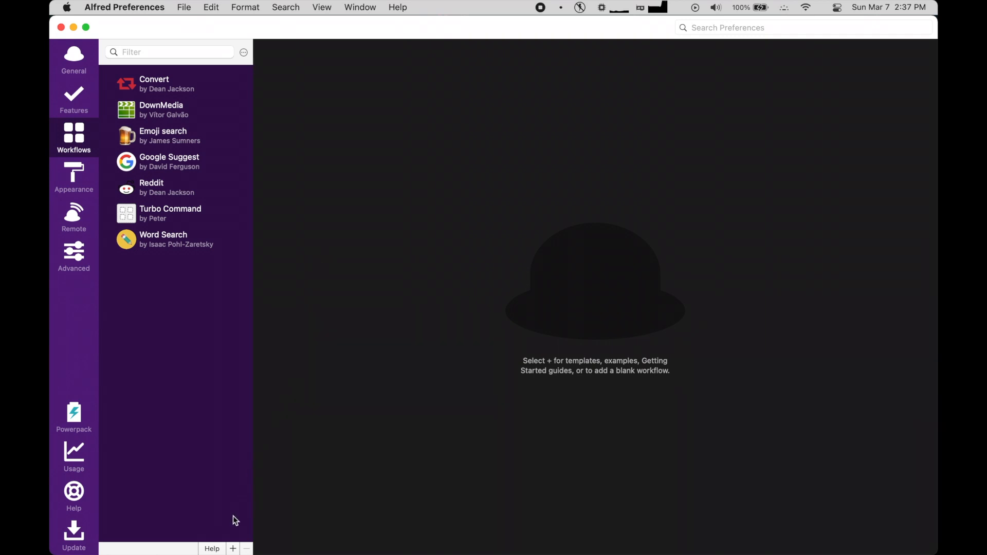
{"action": "left_click", "coordinate": [233, 548]}
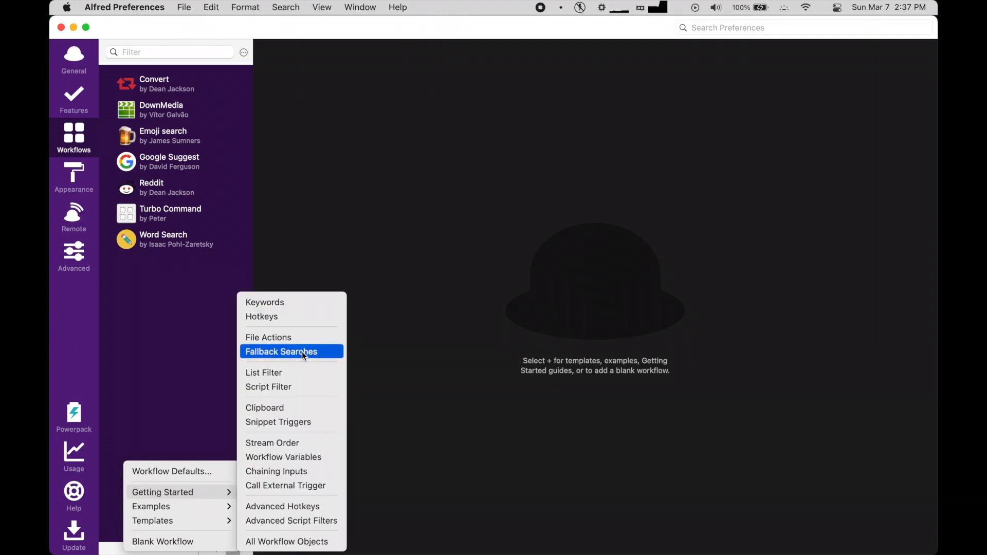
{"action": "left_click", "coordinate": [263, 372]}
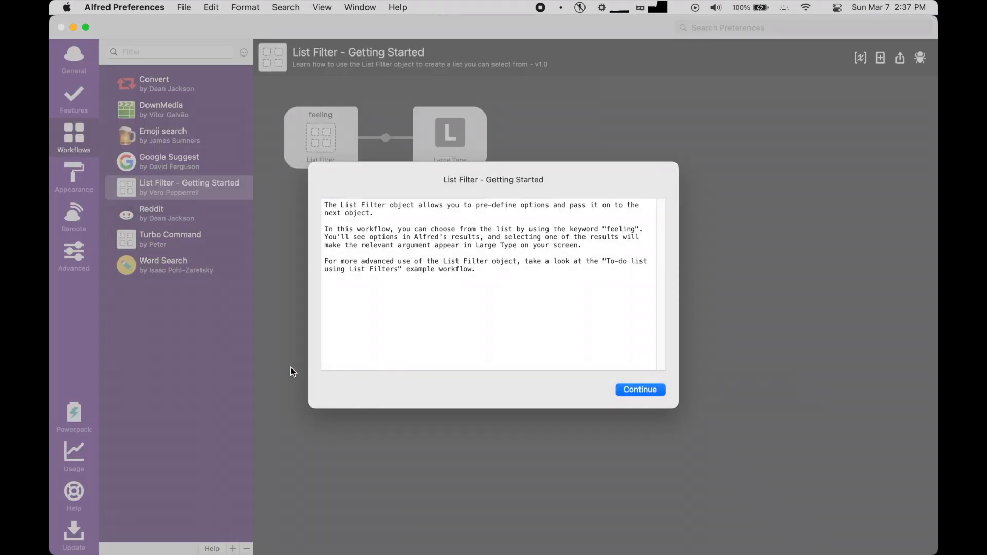
{"action": "left_click", "coordinate": [640, 389]}
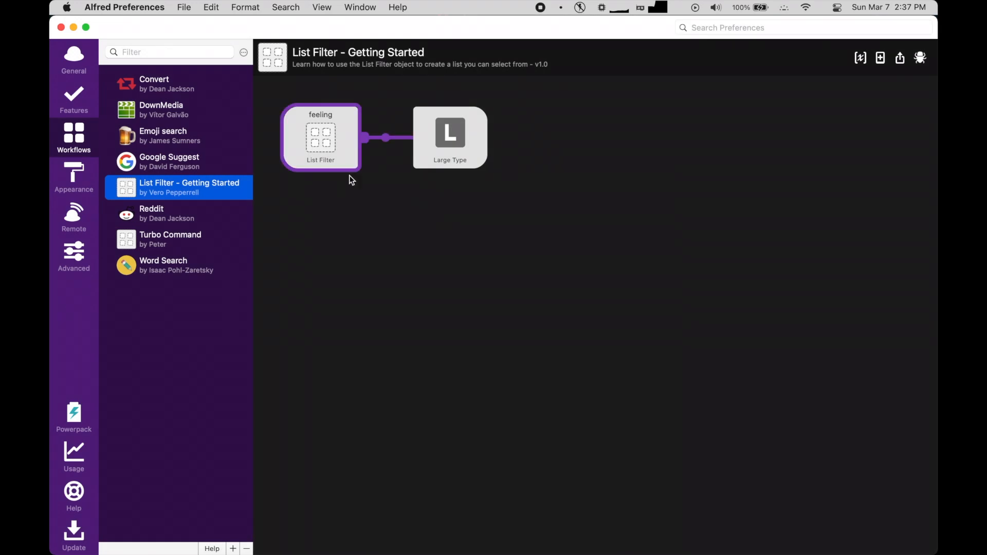
{"action": "left_click", "coordinate": [284, 210]}
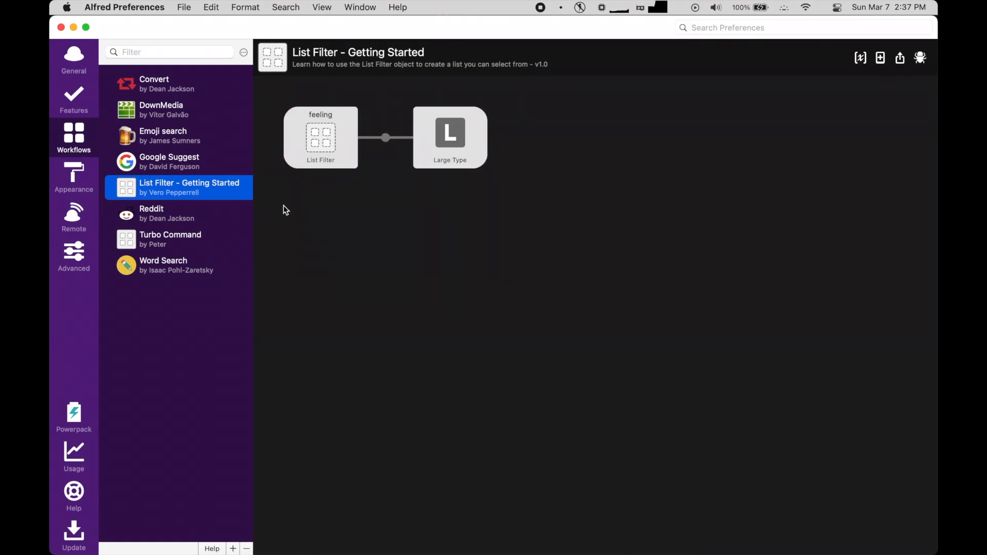
- Delete the List Filter - Getting Started workflow and switch to the Convert workflow
{"action": "right_click", "coordinate": [189, 187]}
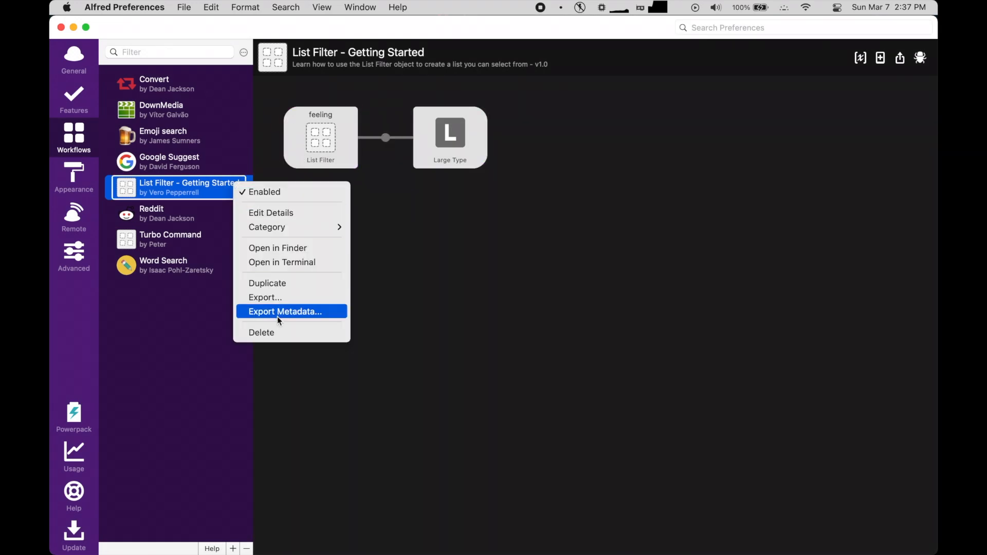
{"action": "left_click", "coordinate": [260, 333]}
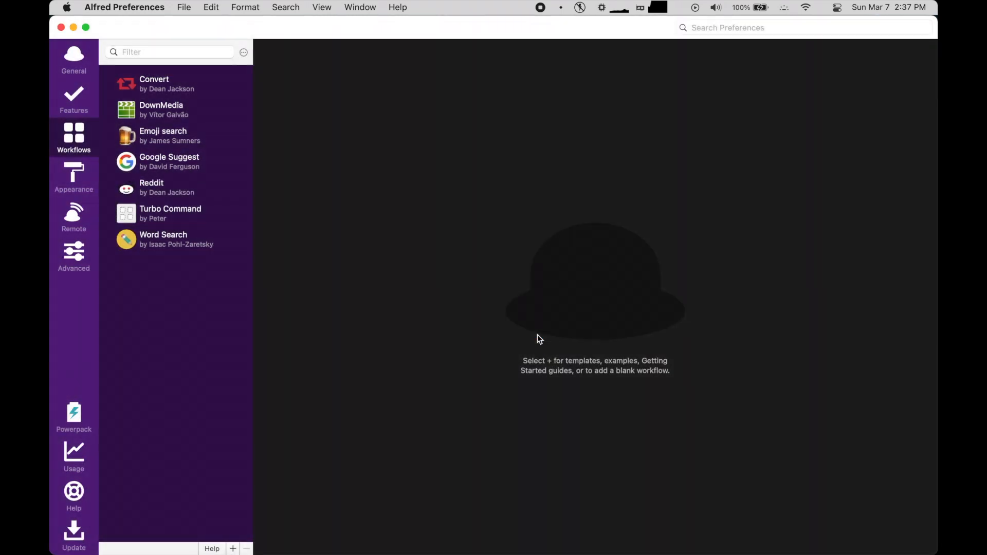
{"action": "left_click", "coordinate": [154, 84]}
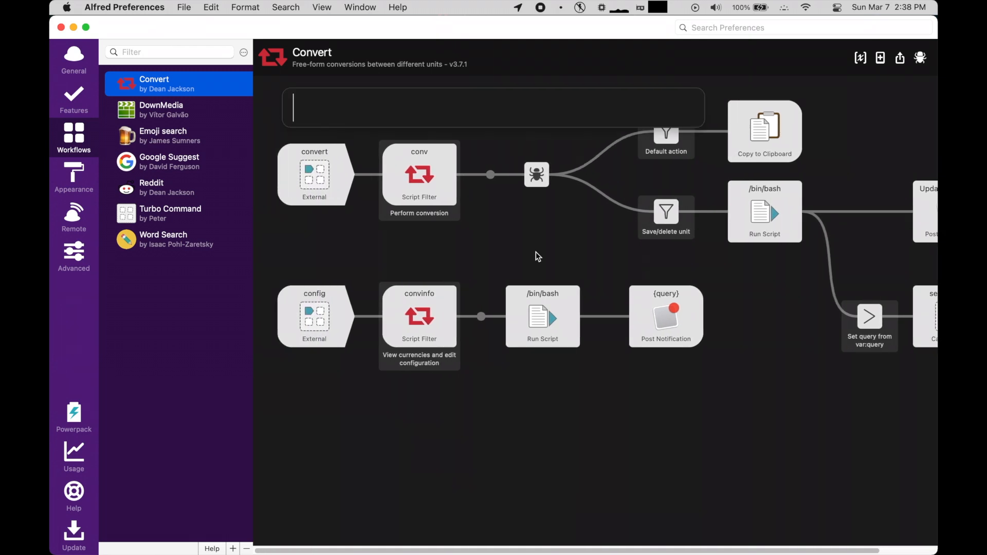
- Run 'conv 5cad usd' to get 3.96 USD, then run 'syn happy' in Word Search
{"action": "type", "text": "conv 5ca"}
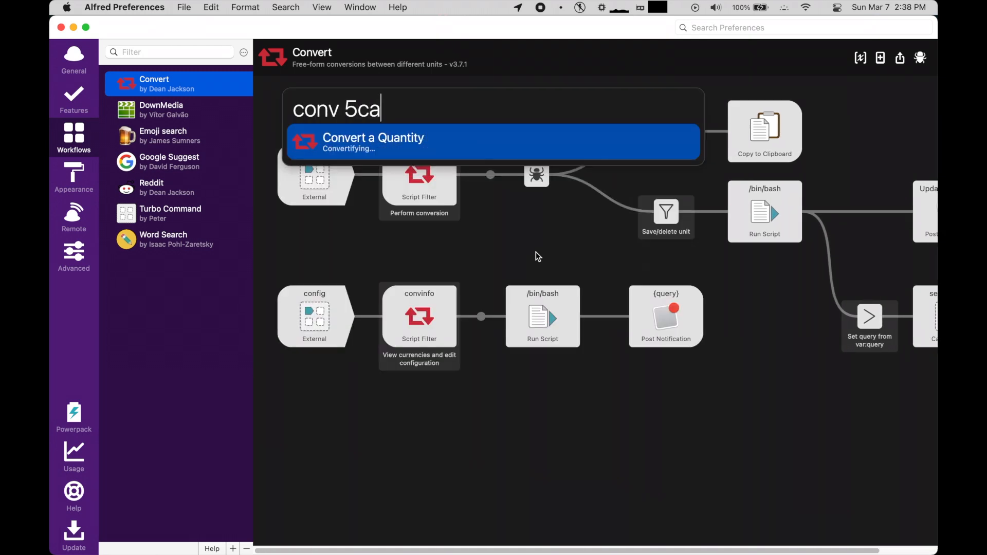
{"action": "type", "text": "d usd"}
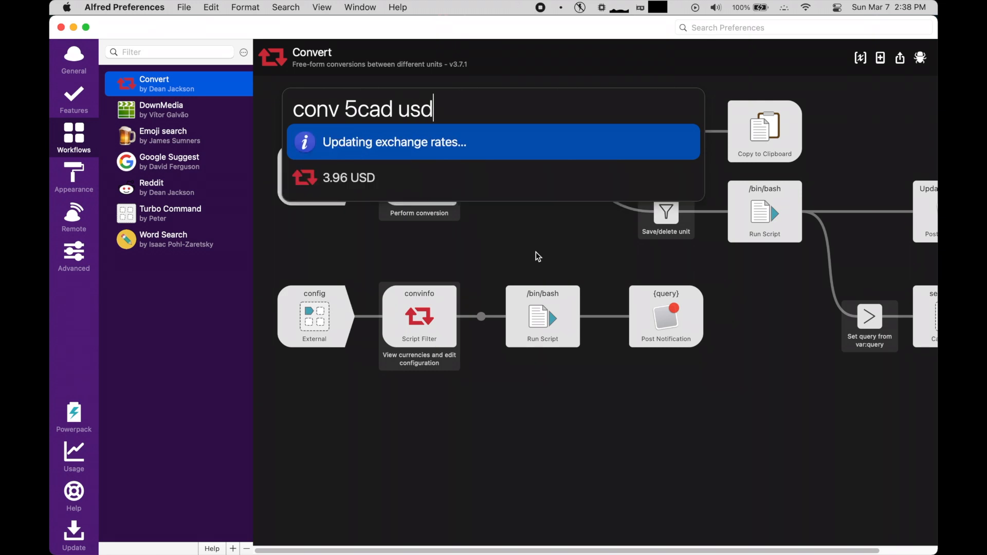
{"action": "left_click", "coordinate": [179, 239]}
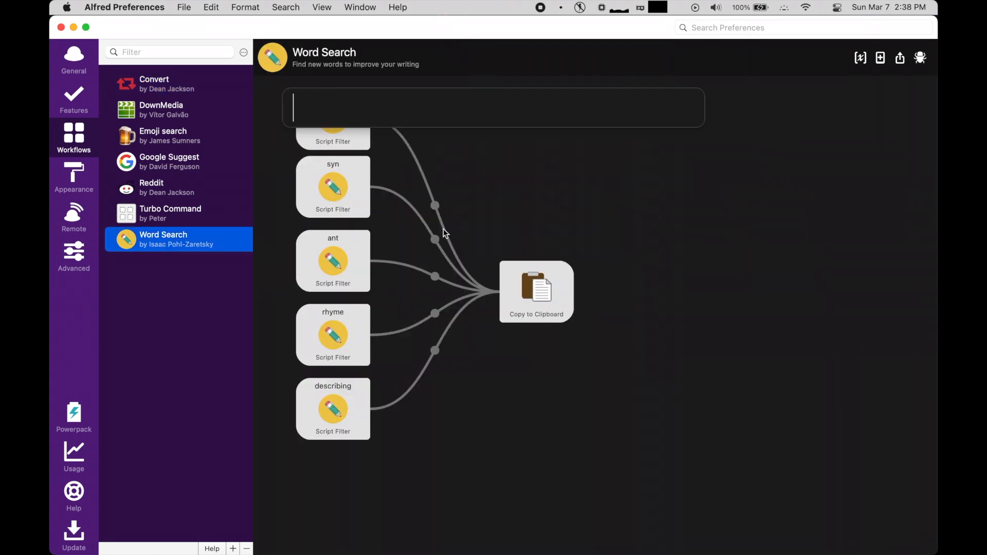
{"action": "type", "text": "syn"}
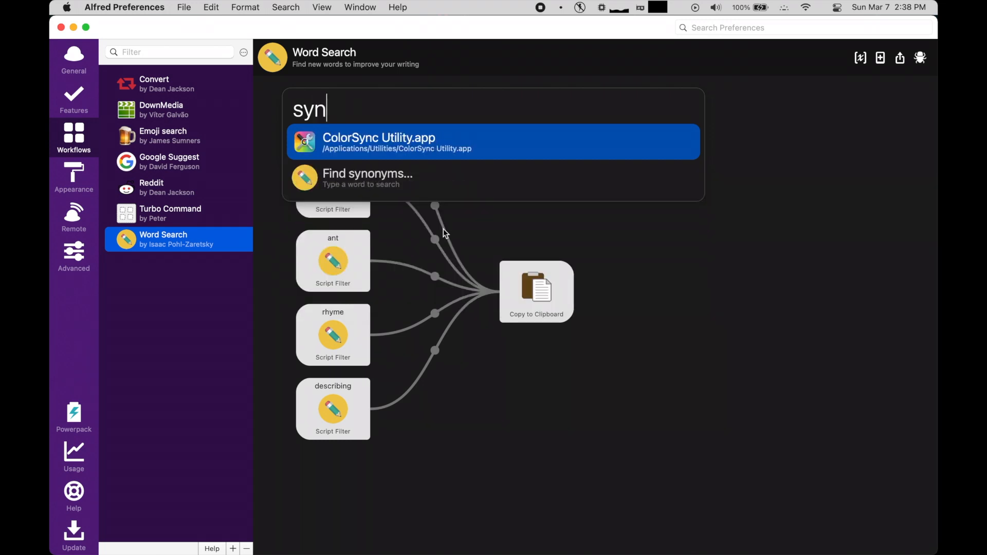
{"action": "type", "text": "happy"}
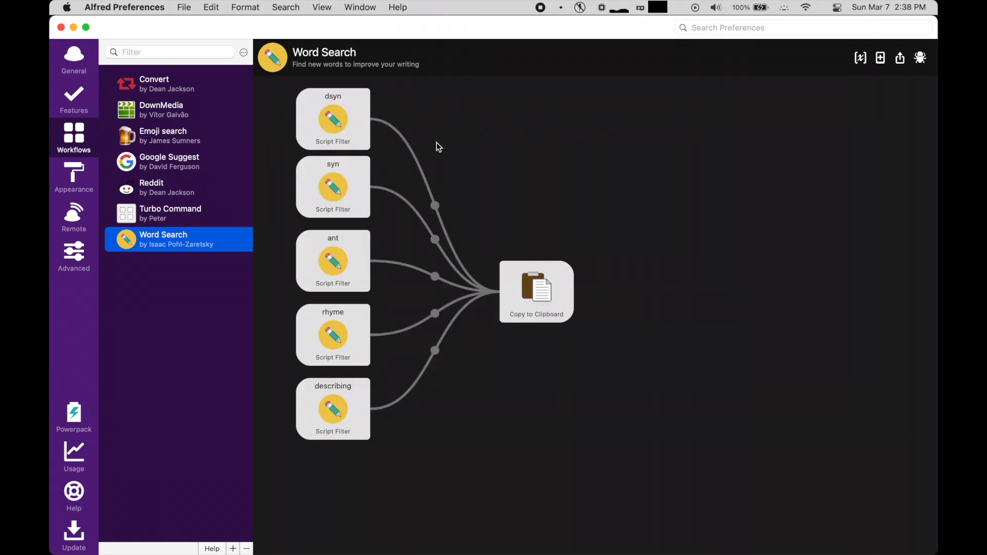
- Switch through Google Suggest, Emoji search and Reddit workflows, searching r/minecraft
{"action": "left_click", "coordinate": [168, 161]}
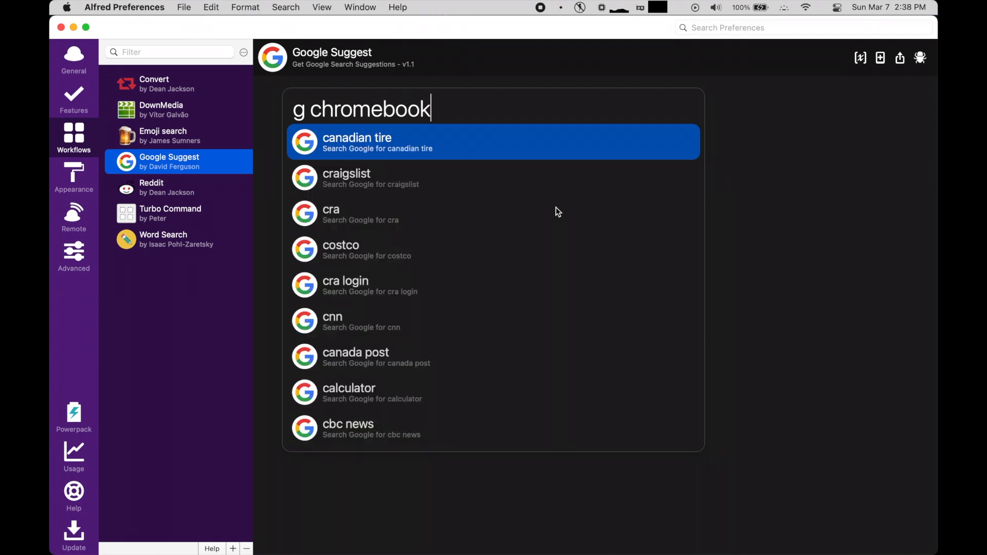
{"action": "left_click", "coordinate": [179, 135]}
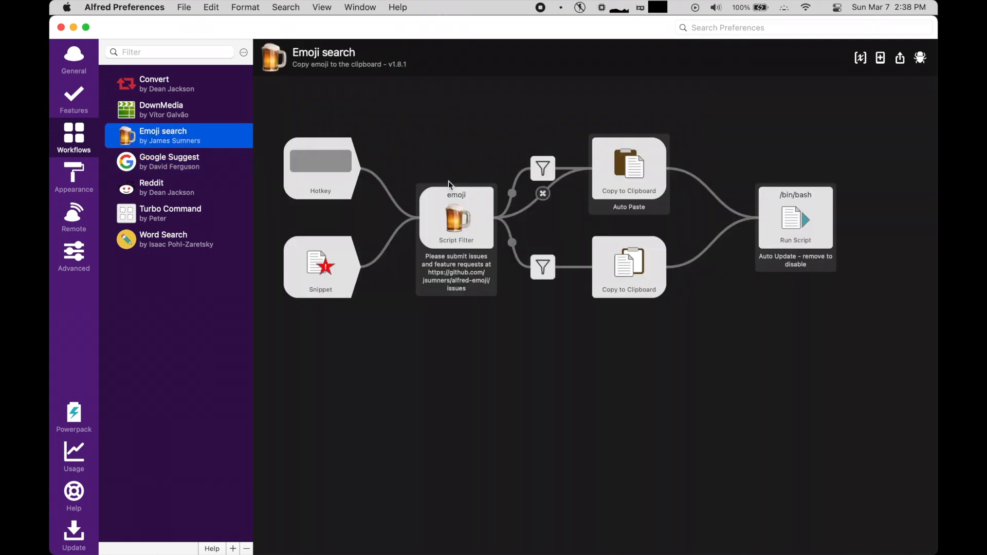
{"action": "left_click", "coordinate": [151, 187]}
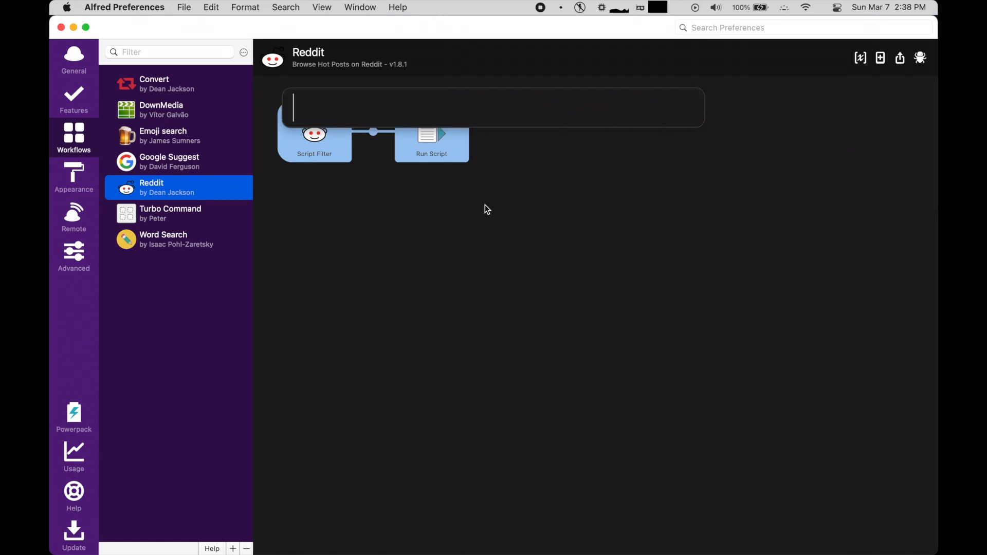
{"action": "type", "text": "r/minecr"}
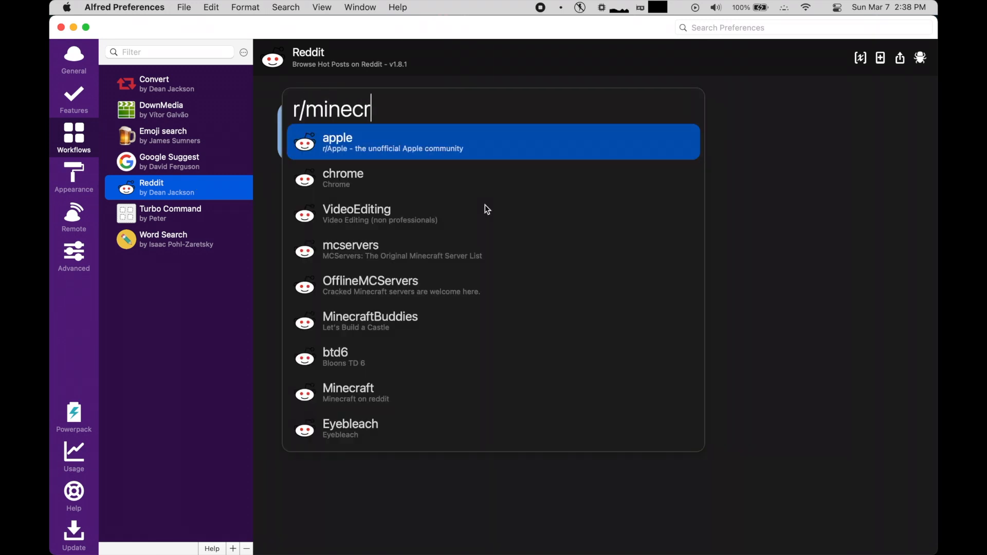
{"action": "type", "text": "aft"}
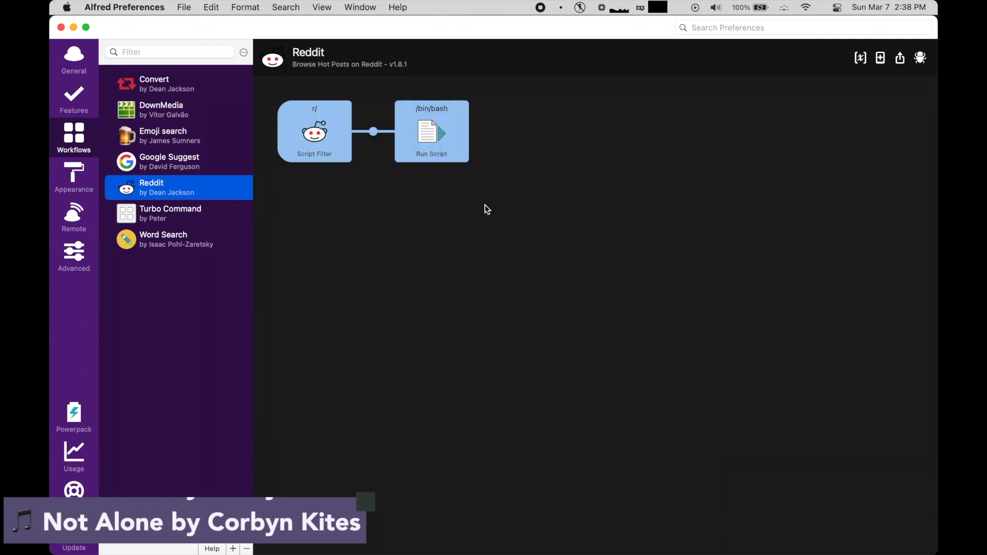
{"action": "left_click", "coordinate": [161, 109]}
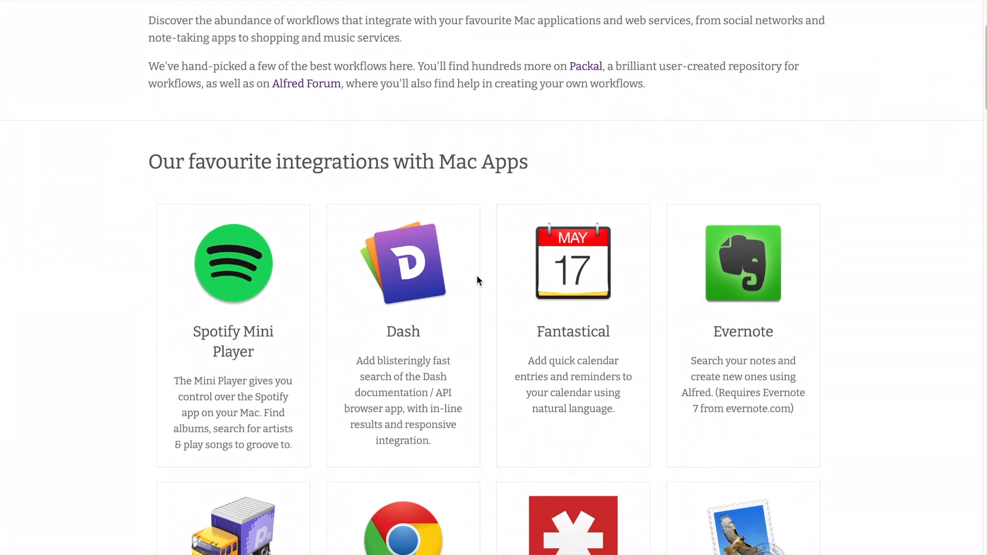
- Scroll through the alfredapp.com workflows page and the Packal workflows and themes listing
{"action": "scroll", "scroll_direction": "down", "scroll_amount": 3}
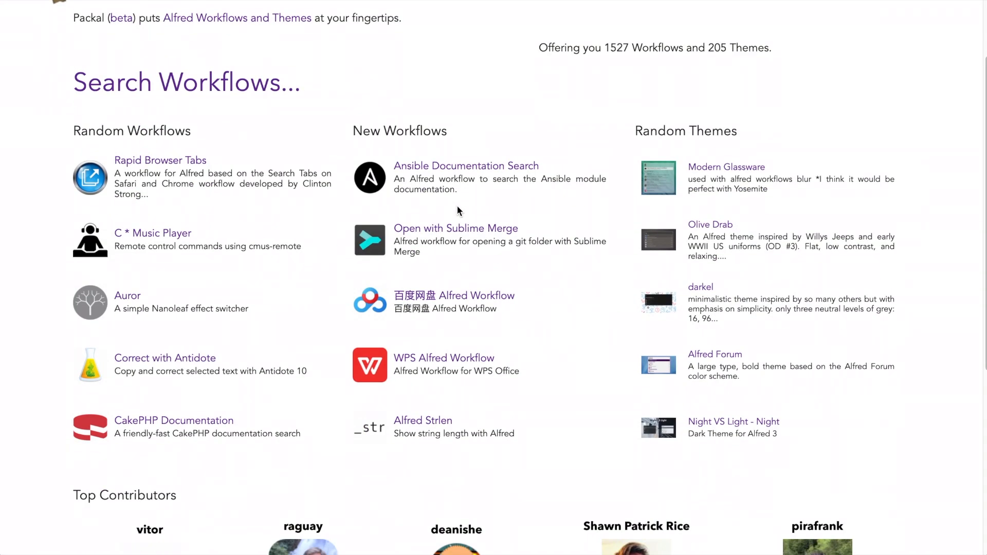
{"action": "scroll", "scroll_direction": "down", "scroll_amount": 3}
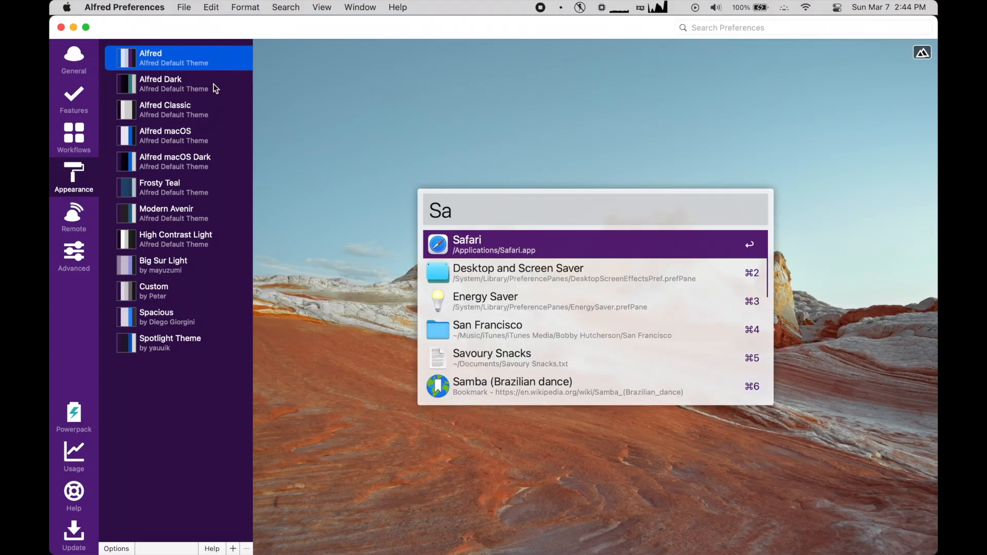
- Preview the Alfred Classic, macOS, macOS Dark, Frosty Teal, Modern Avenir and Custom themes in turn
{"action": "left_click", "coordinate": [179, 110]}
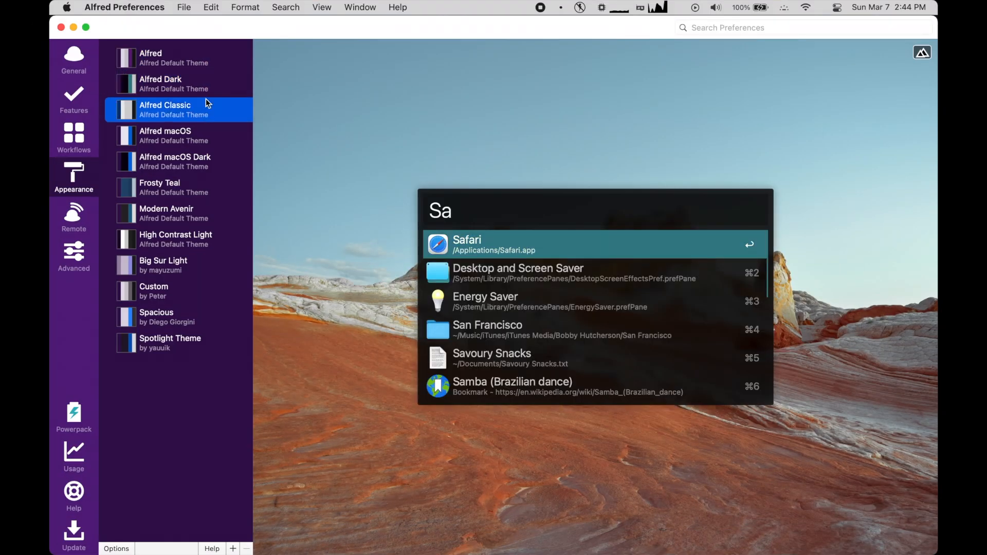
{"action": "left_click", "coordinate": [180, 135]}
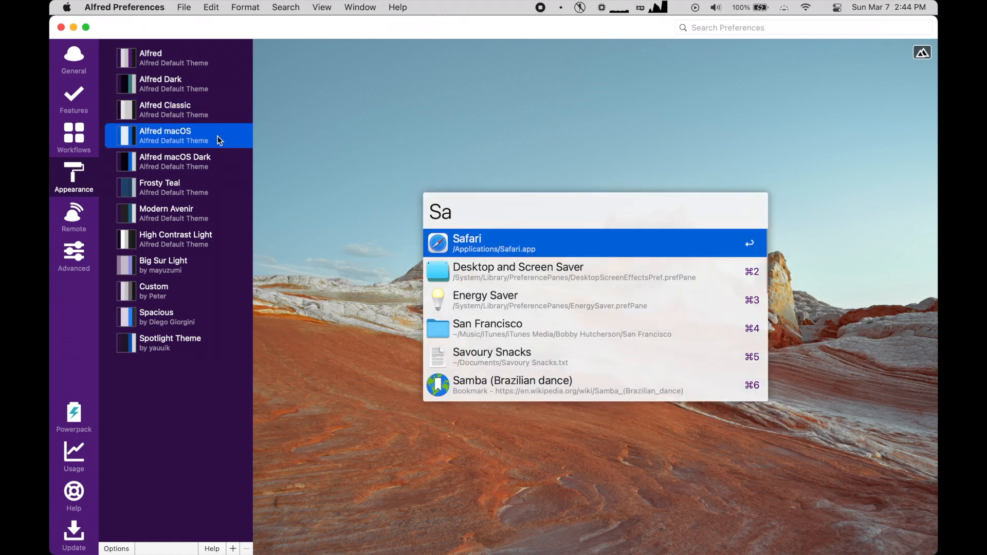
{"action": "left_click", "coordinate": [180, 161]}
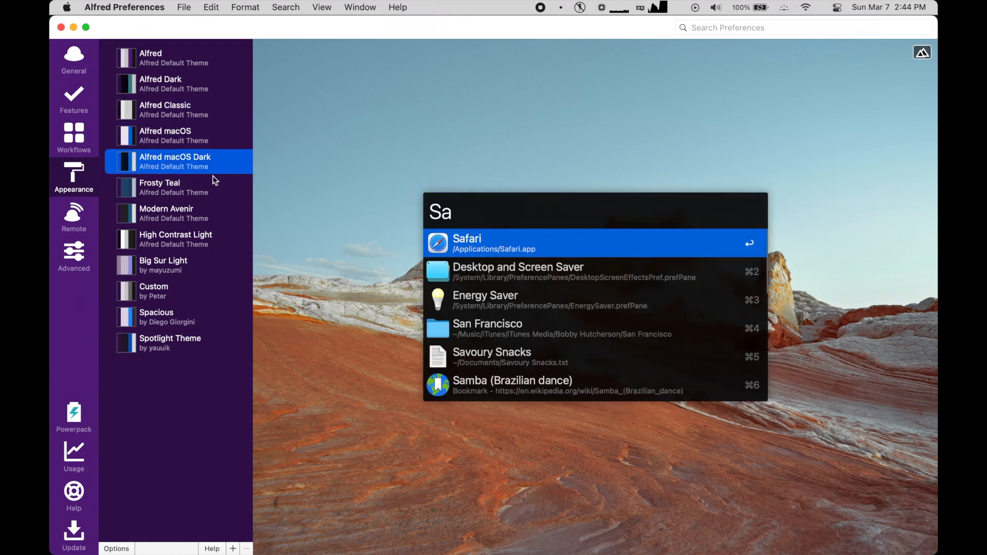
{"action": "left_click", "coordinate": [179, 187]}
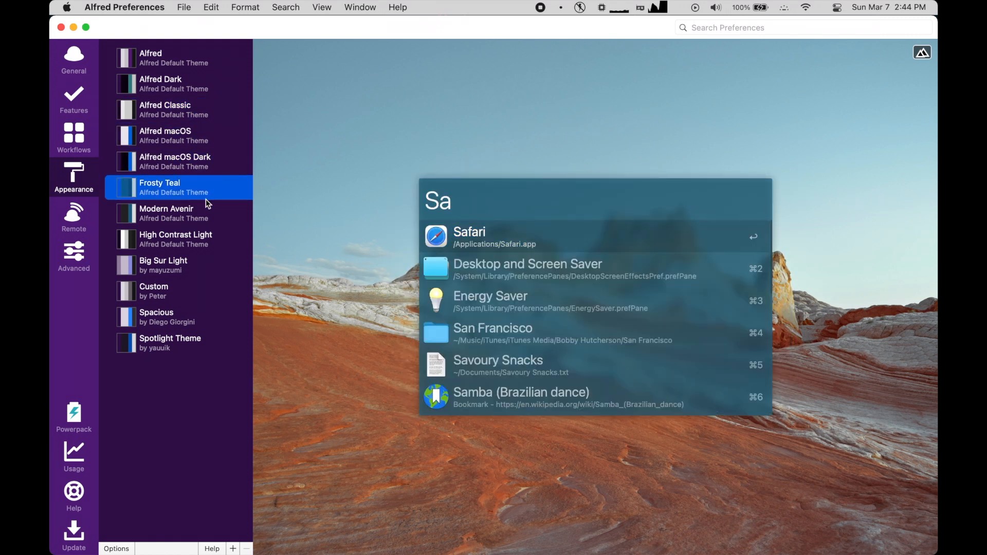
{"action": "left_click", "coordinate": [166, 213]}
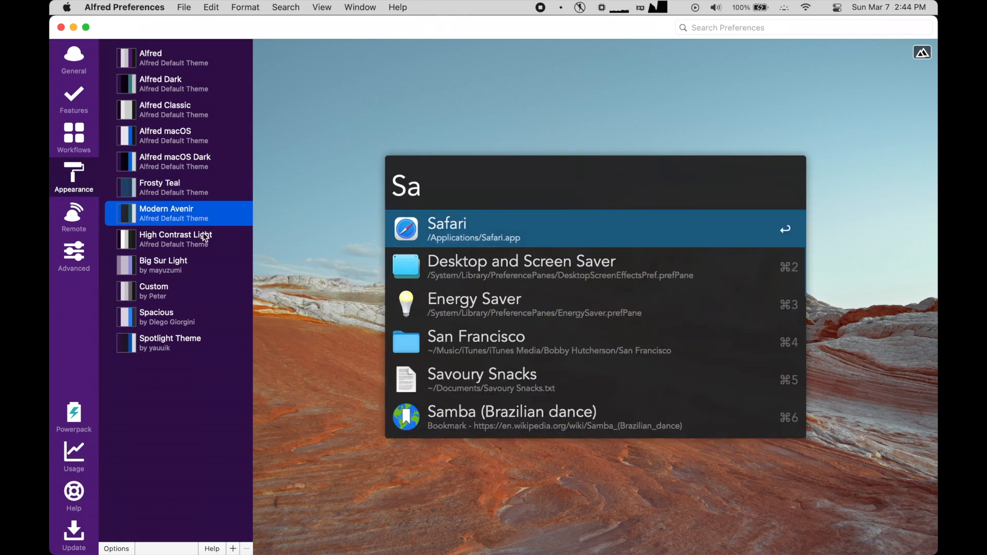
{"action": "left_click", "coordinate": [179, 265]}
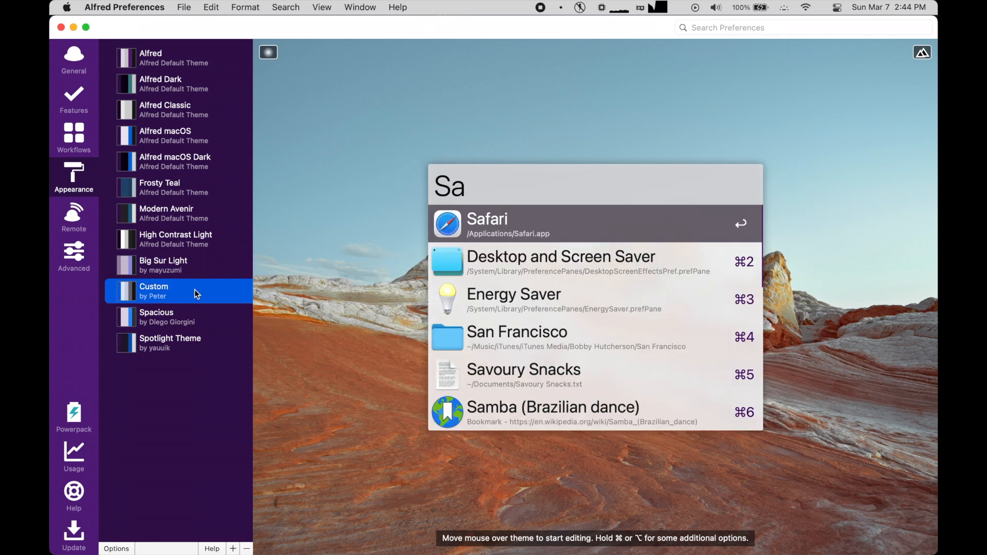
{"action": "left_click", "coordinate": [179, 316]}
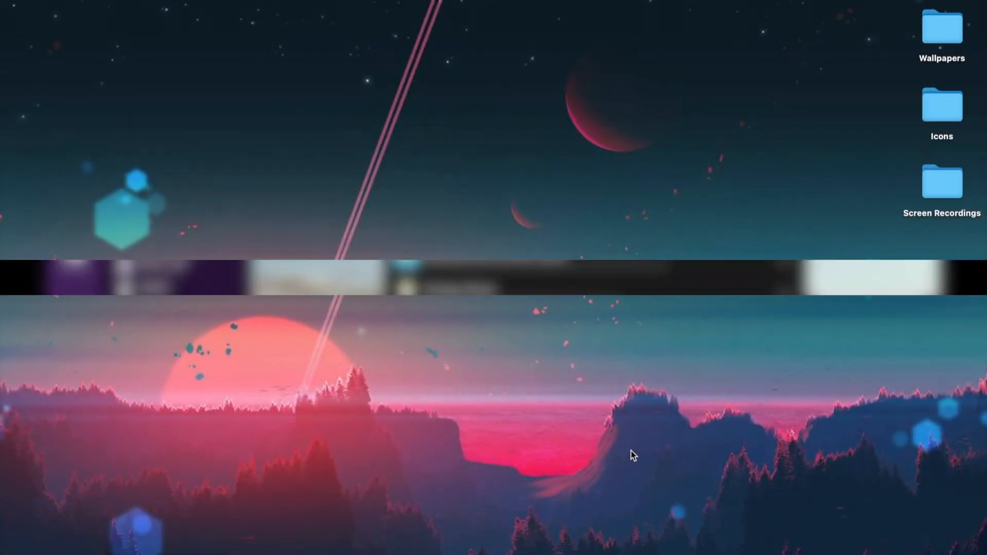
- Search Spotlight for 'spotlight', expand the corespotlight suggestion and filter its results to '.h' headers
{"action": "key", "text": "cmd+space"}
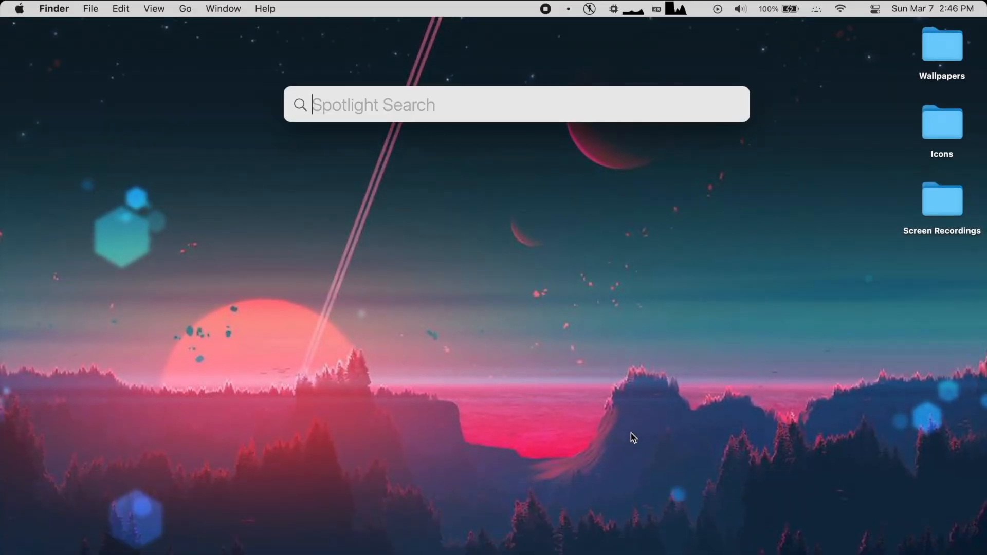
{"action": "type", "text": "spotlight"}
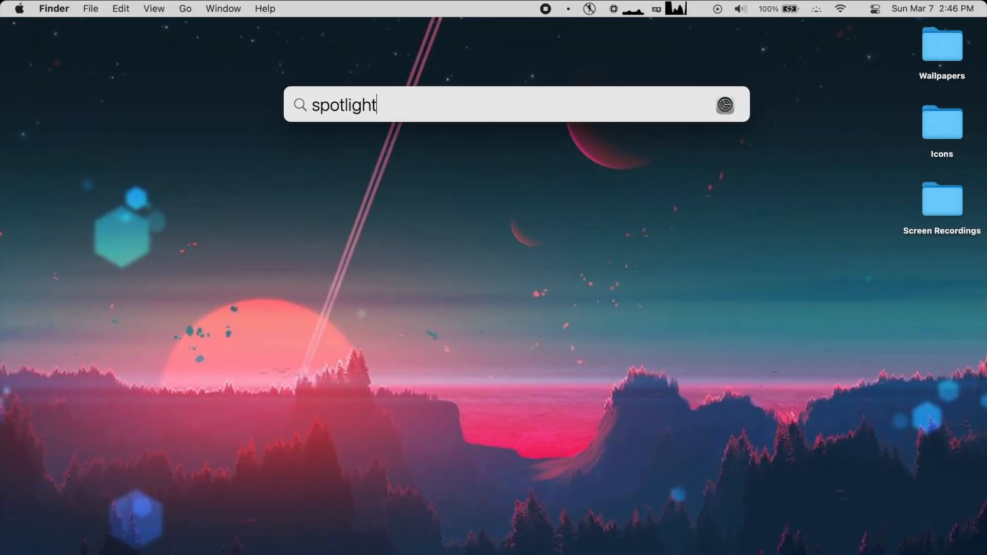
{"action": "type", "text": "spotlight"}
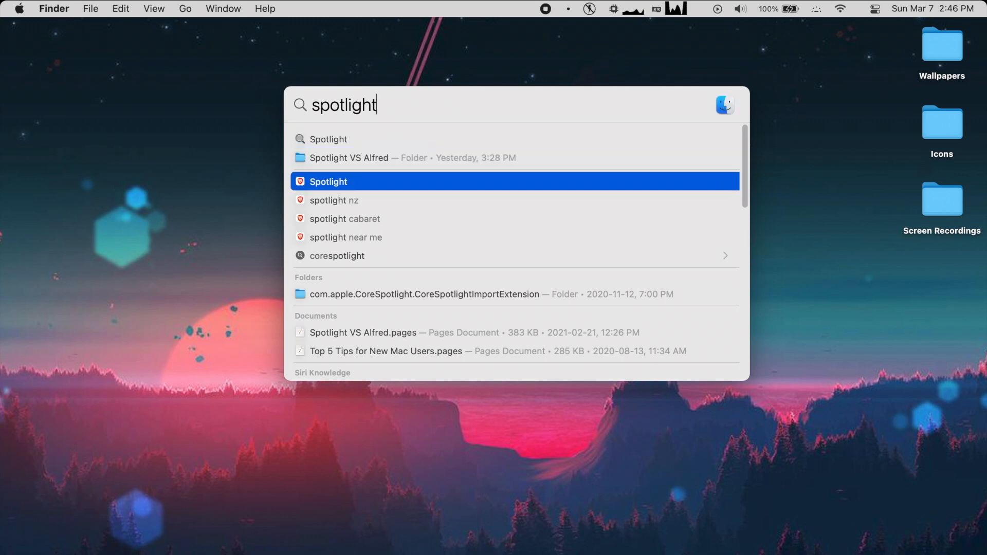
{"action": "left_click", "coordinate": [336, 256]}
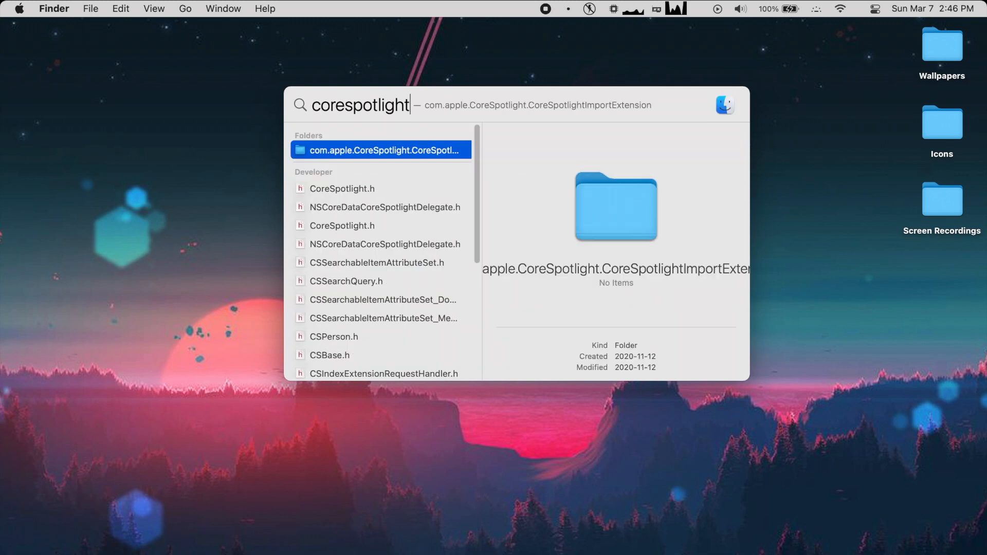
{"action": "type", "text": ".h"}
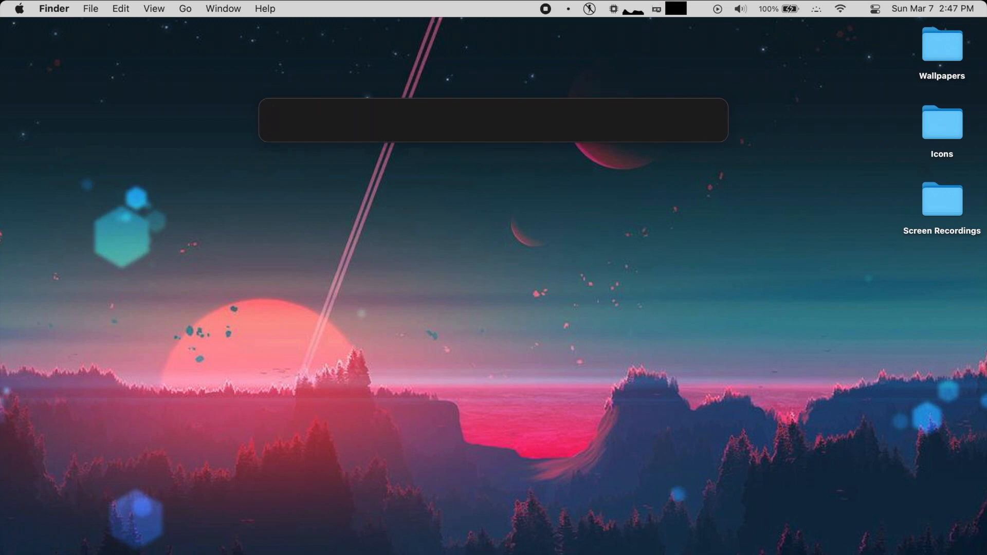
- Run a Google search for 'g alfred' in Alfred, then list apps matching "'appl"
{"action": "type", "text": "g alfred"}
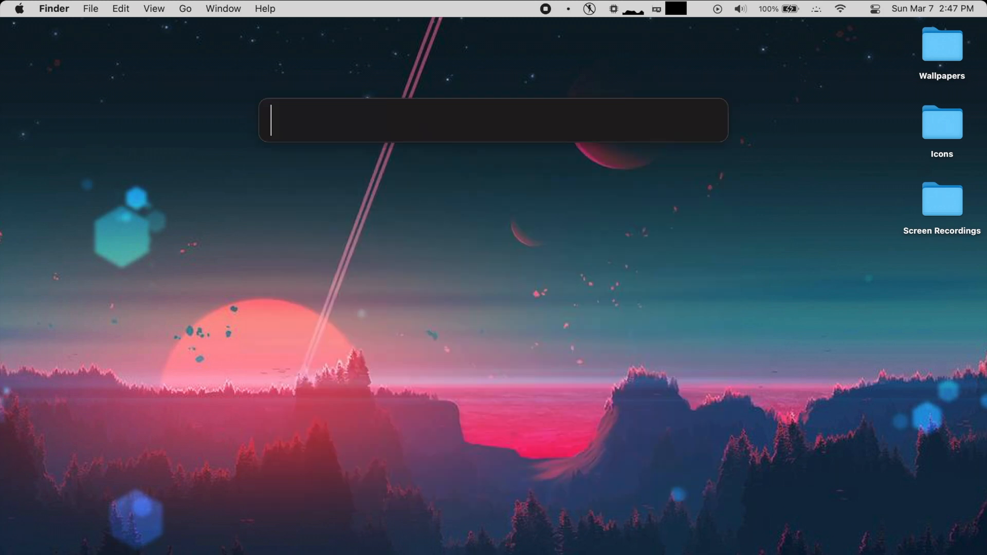
{"action": "type", "text": "'appl"}
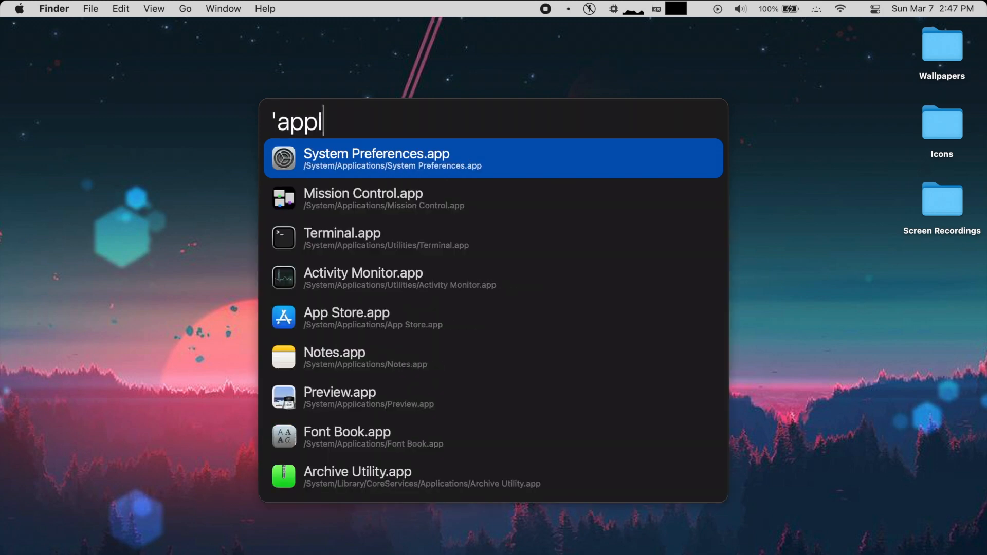